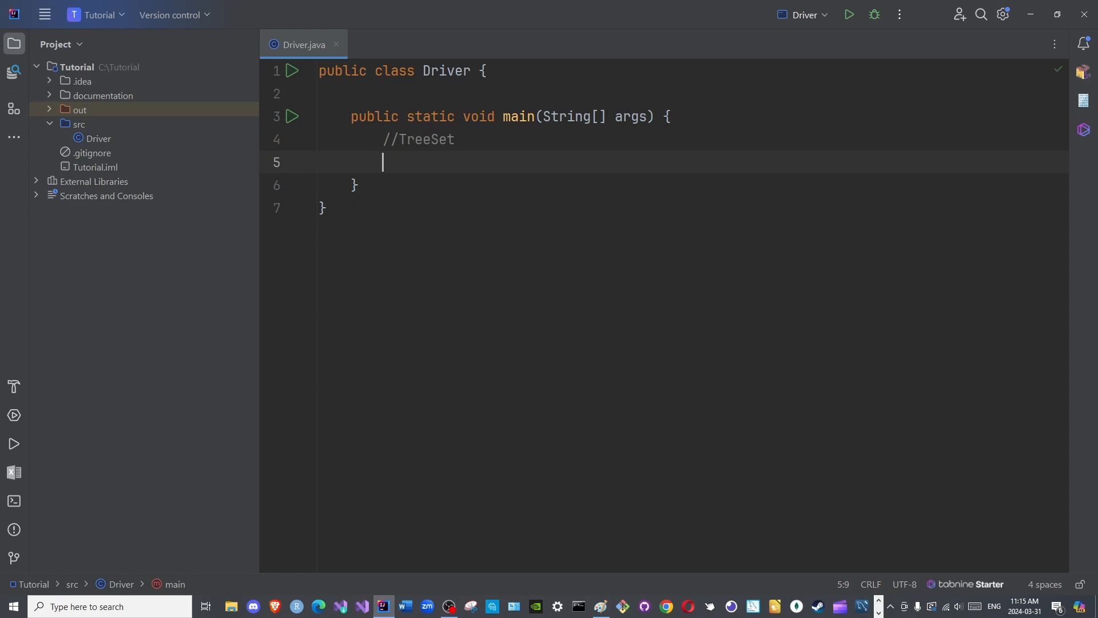
Step: Declare Set<String> hash = new HashSet<>() in main, importing Set and HashSet
{"action": "type", "text": "Se"}
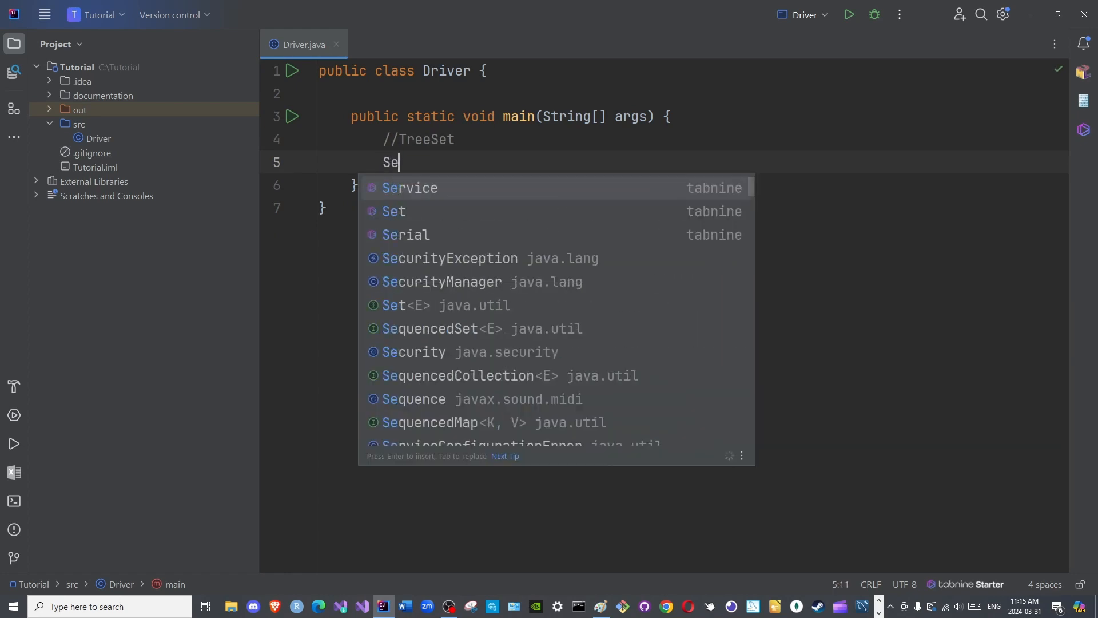
{"action": "key", "text": "Enter"}
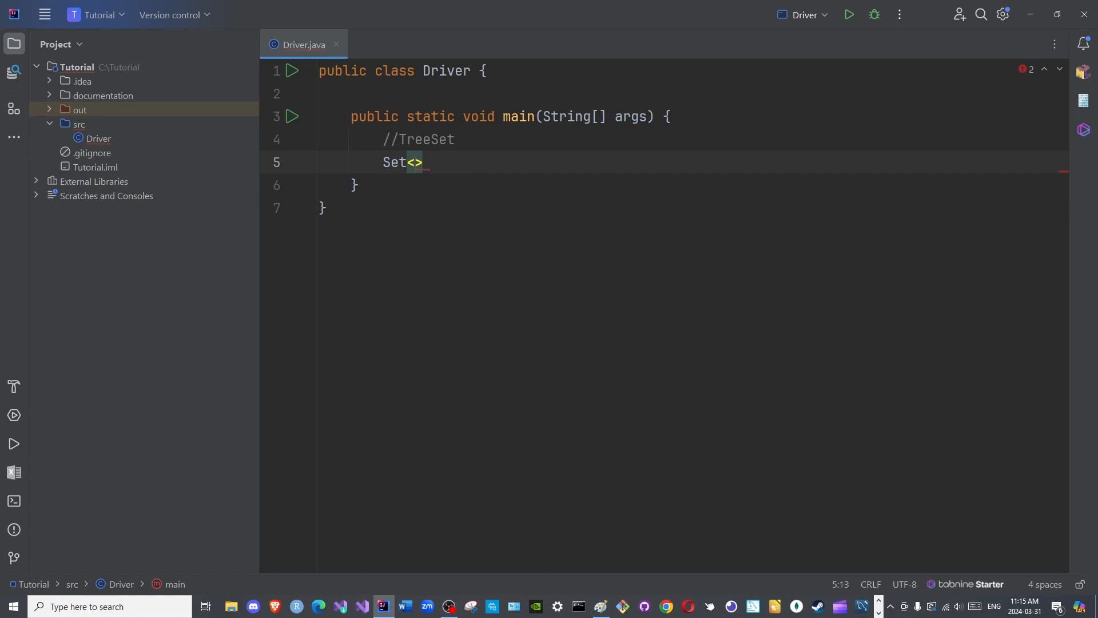
{"action": "type", "text": "String"}
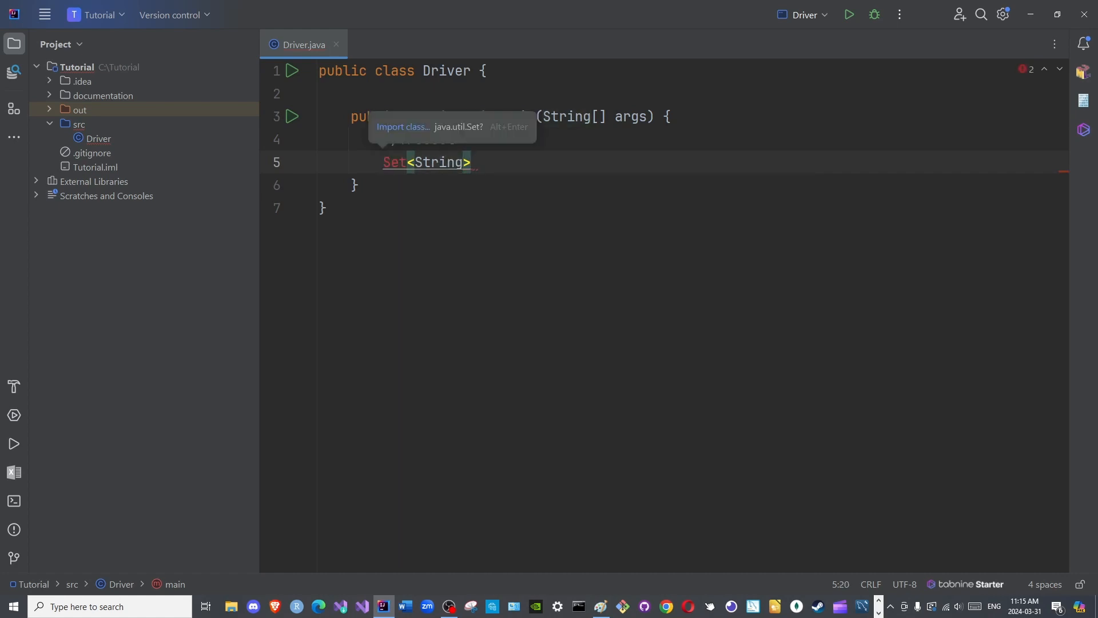
{"action": "key", "text": "Alt+Enter"}
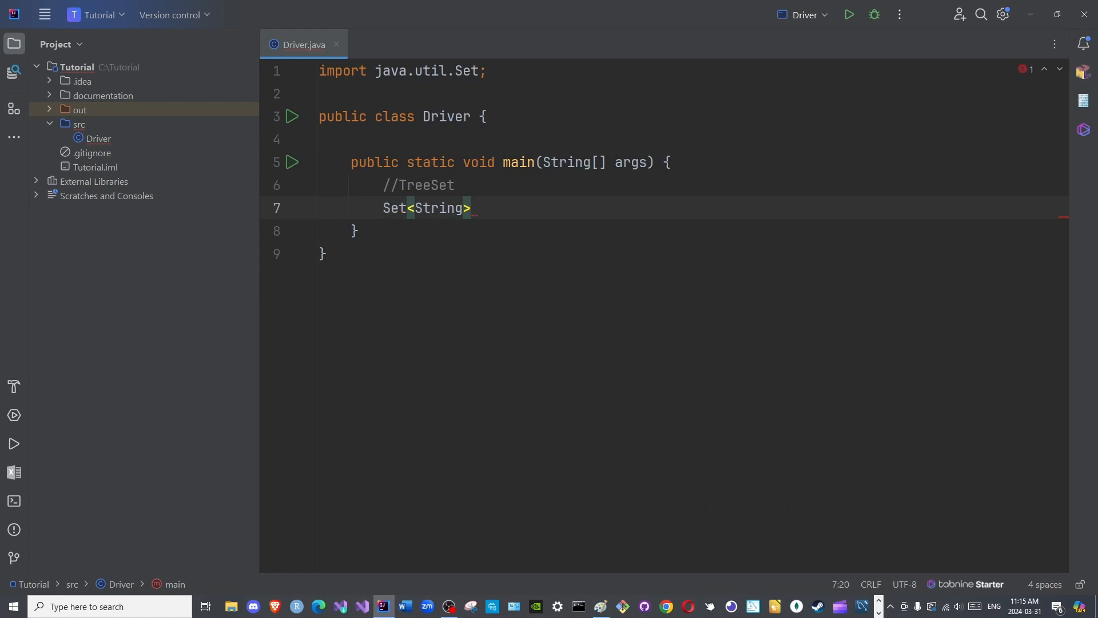
{"action": "type", "text": "hash ="}
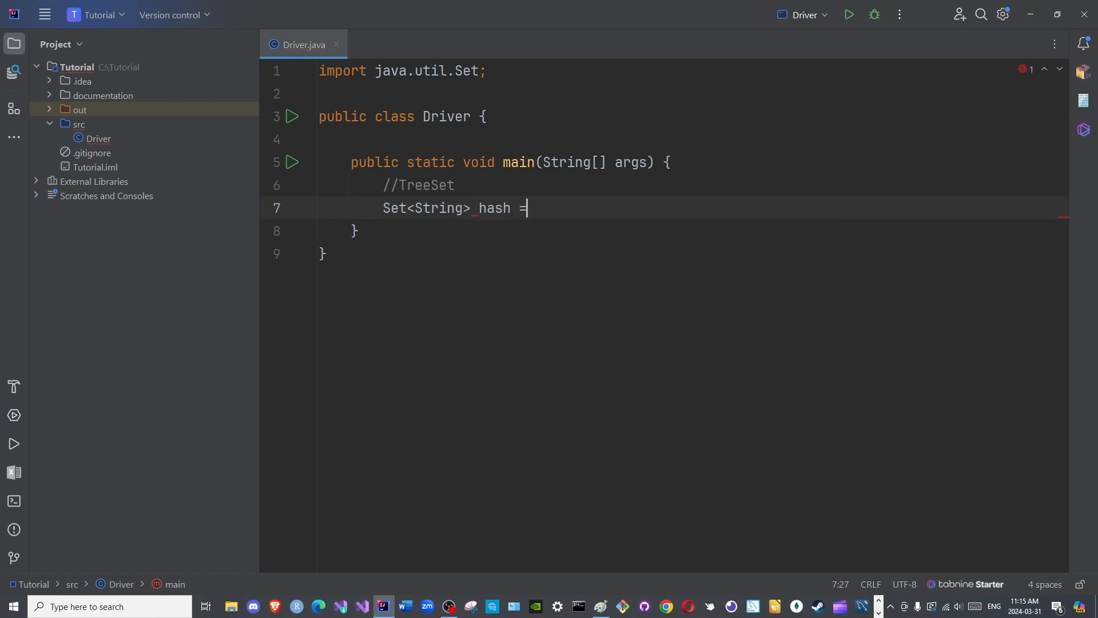
{"action": "type", "text": "new"}
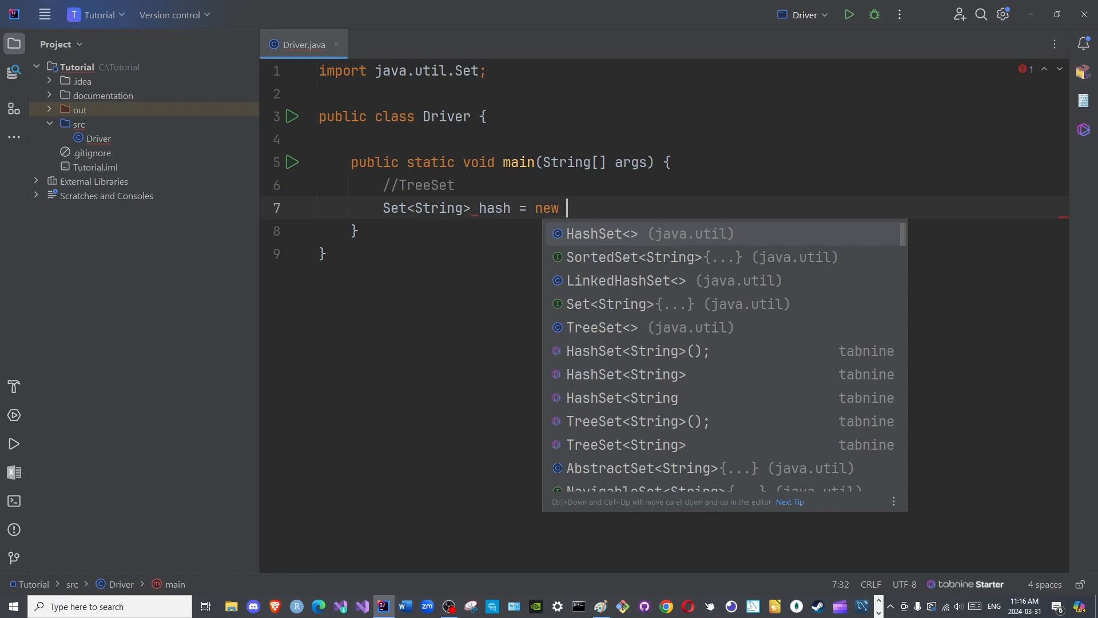
{"action": "left_click", "coordinate": [604, 234]}
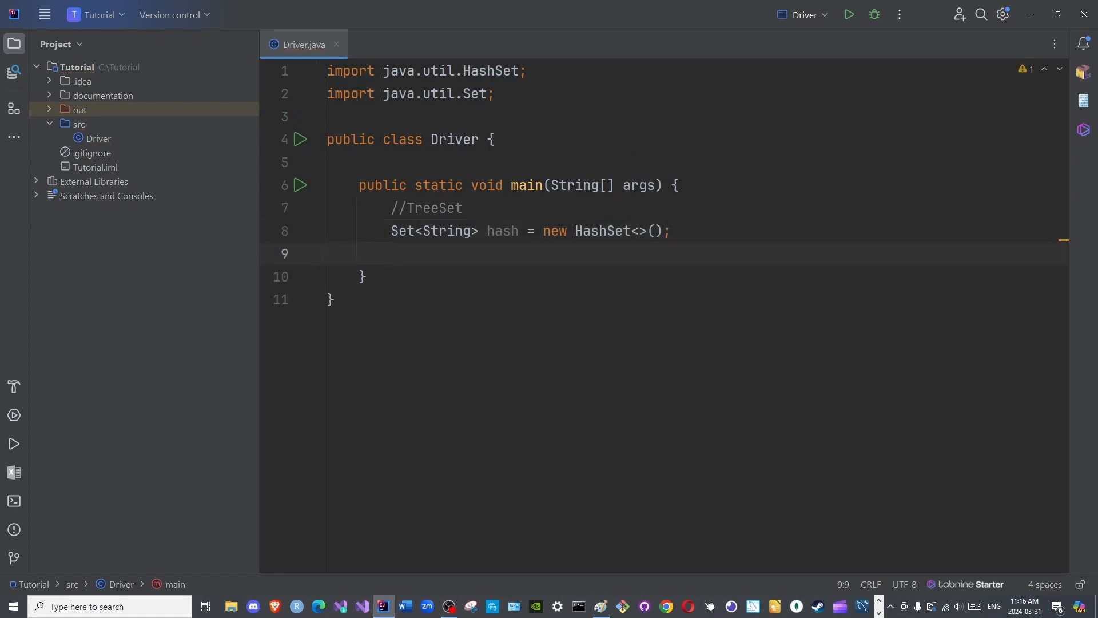
Step: Declare Set<String> tree = new TreeSet<>(); and import TreeSet
{"action": "type", "text": "Set<>"}
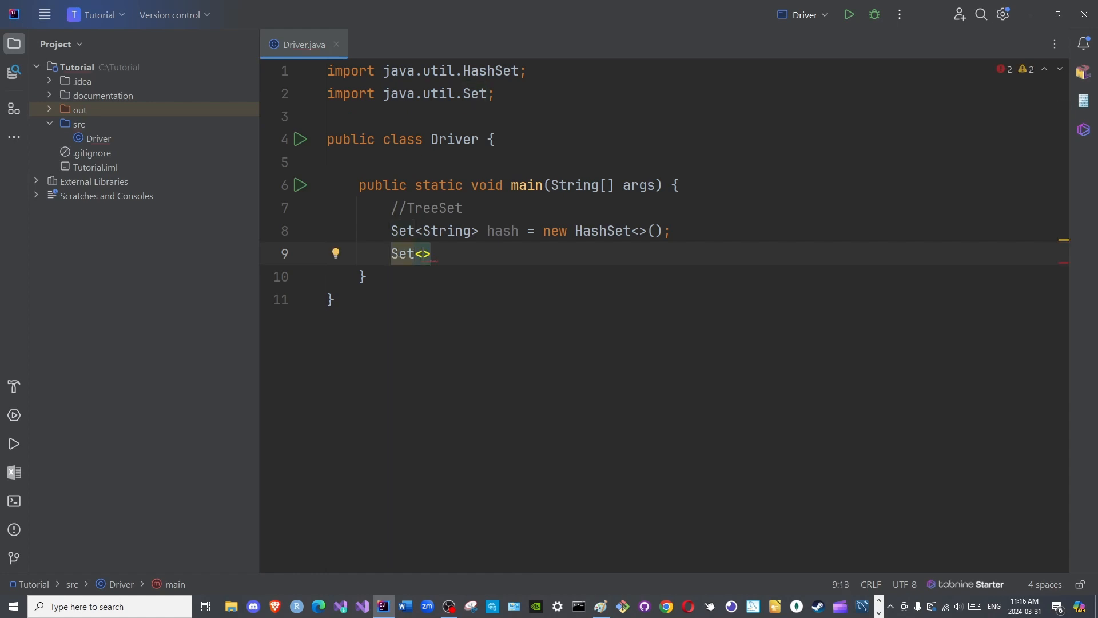
{"action": "type", "text": "String"}
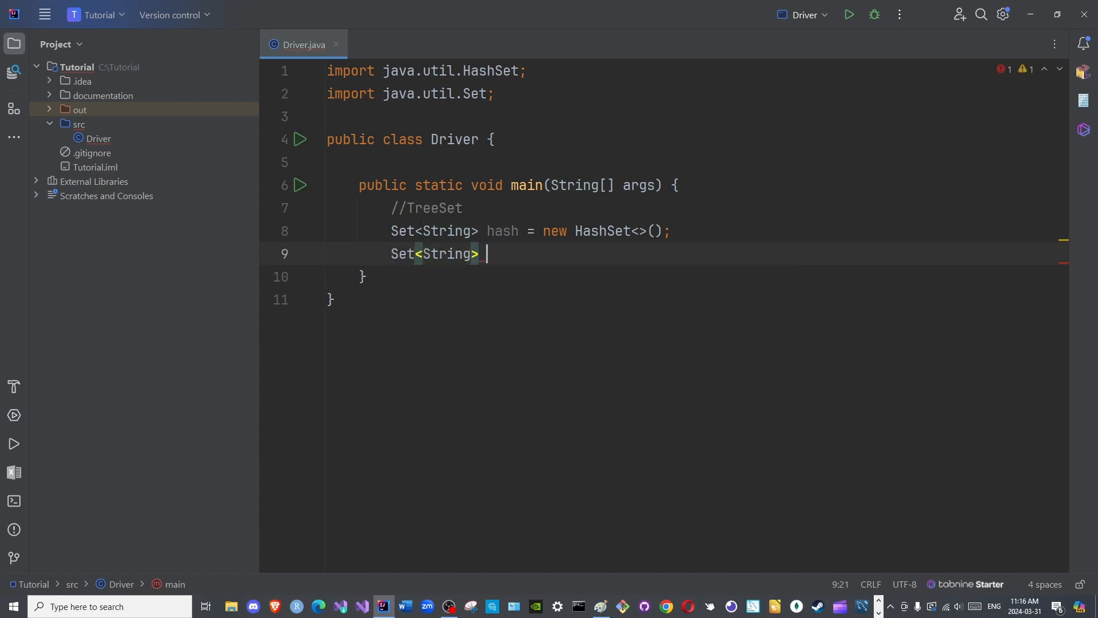
{"action": "type", "text": "tree"}
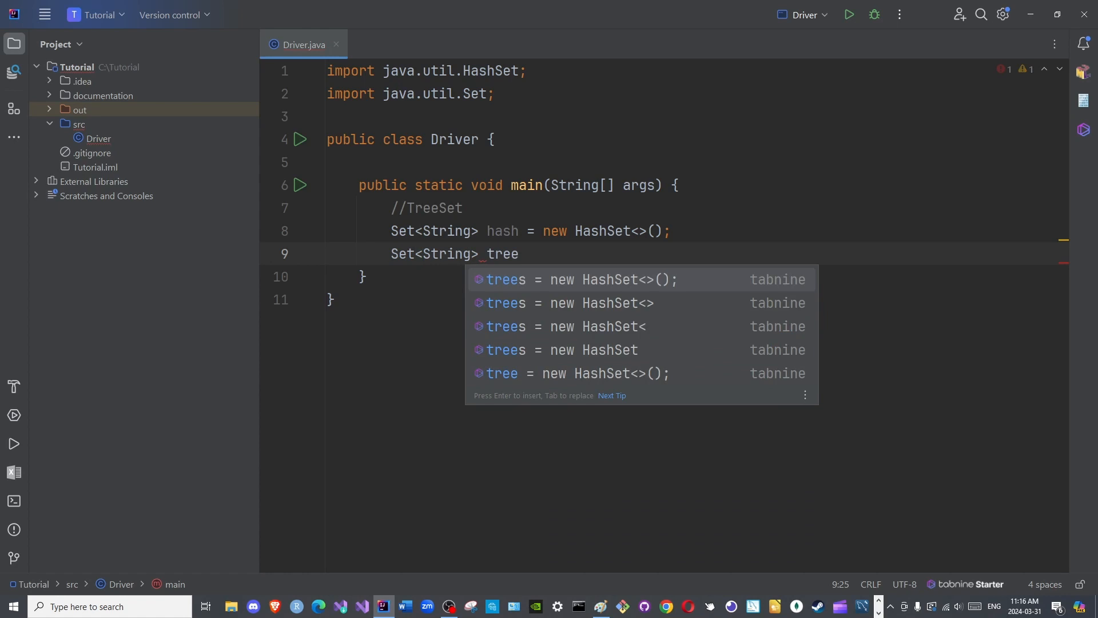
{"action": "type", "text": "= new"}
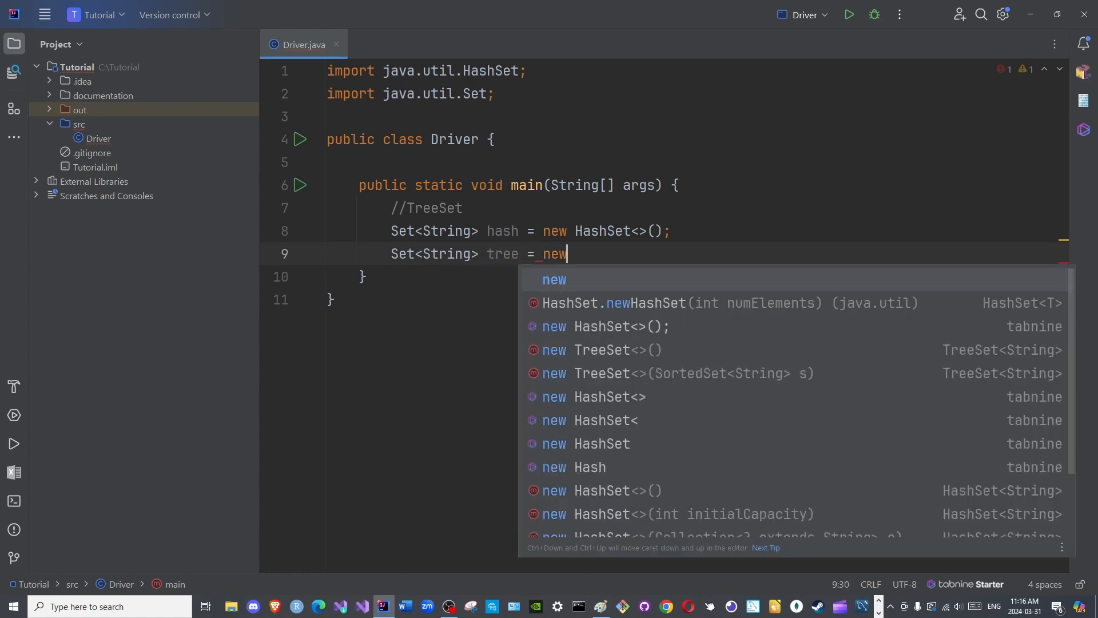
{"action": "type", "text": "Tre"}
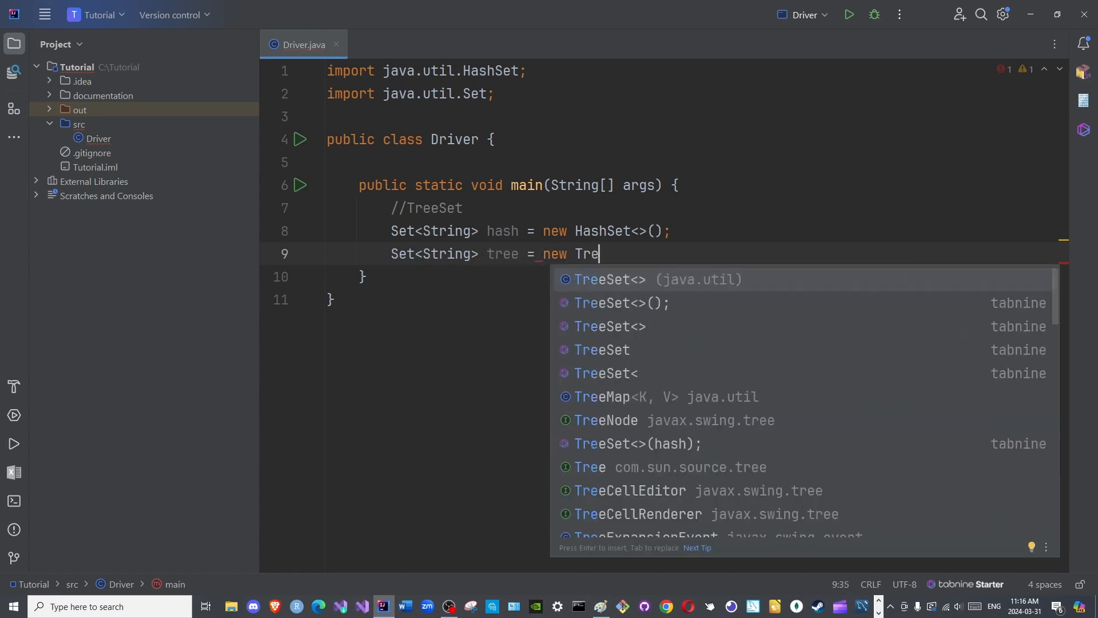
{"action": "type", "text": "S"}
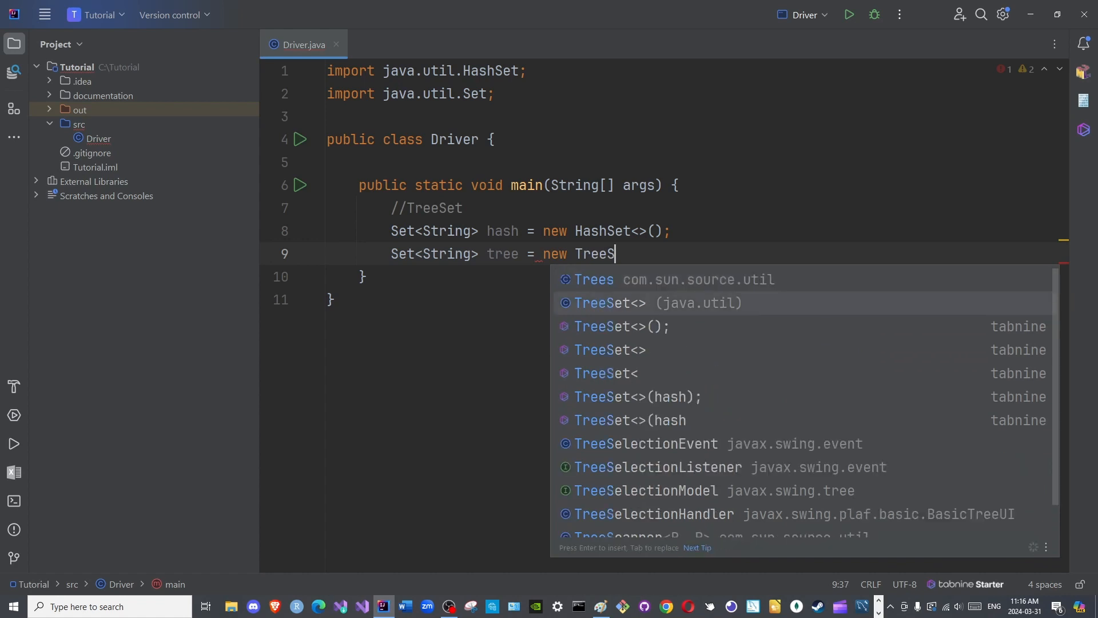
{"action": "key", "text": "Enter"}
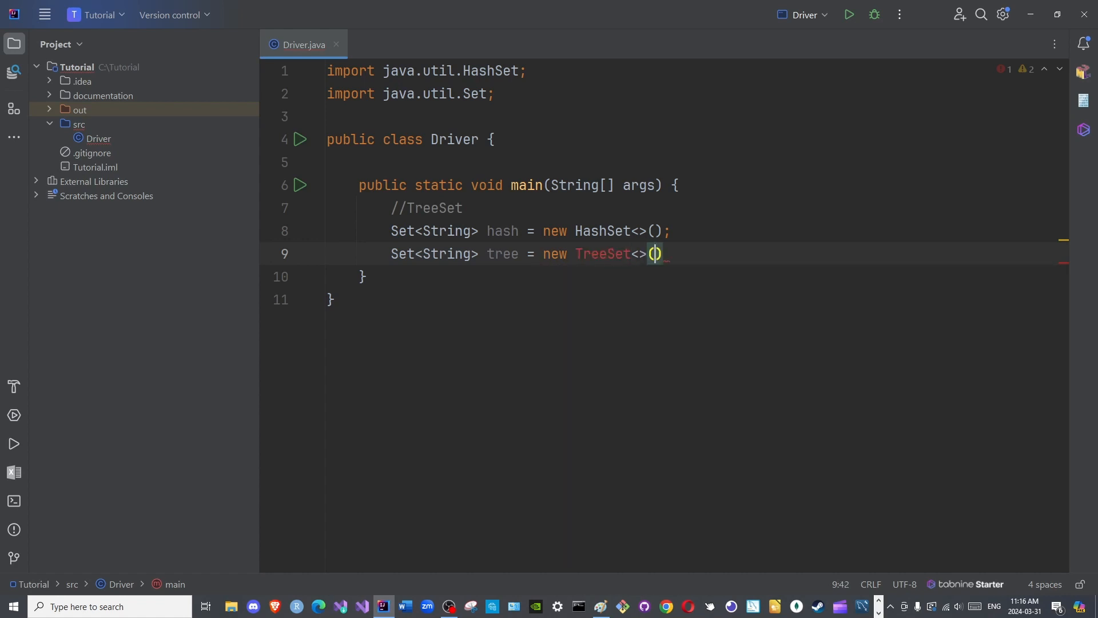
{"action": "type", "text": ";"}
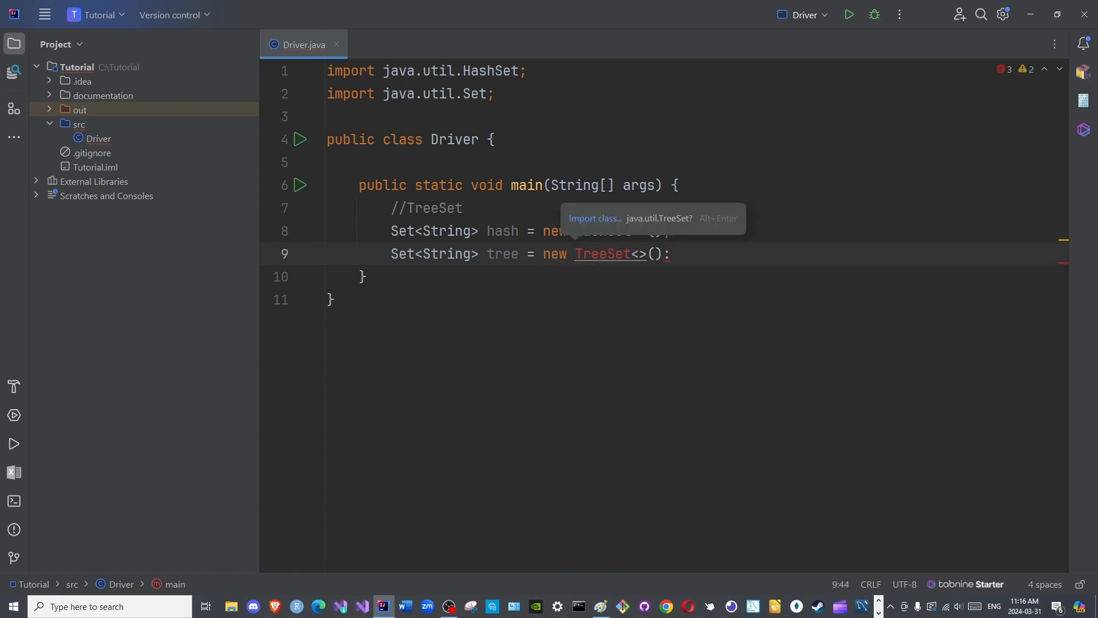
{"action": "key", "text": "Alt+Enter"}
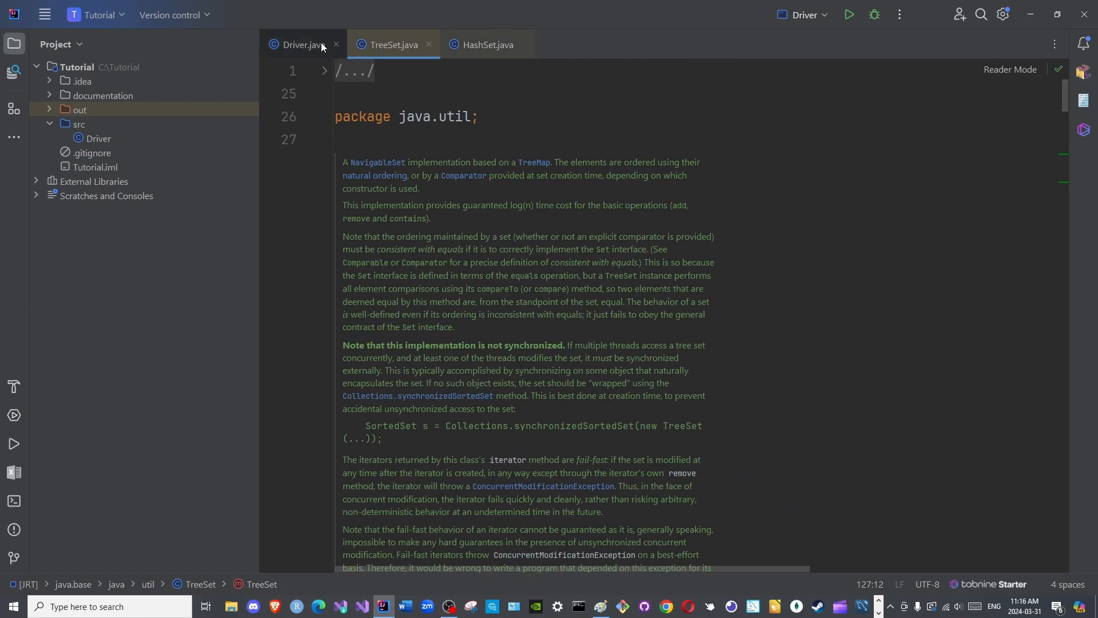
{"action": "left_click", "coordinate": [303, 44]}
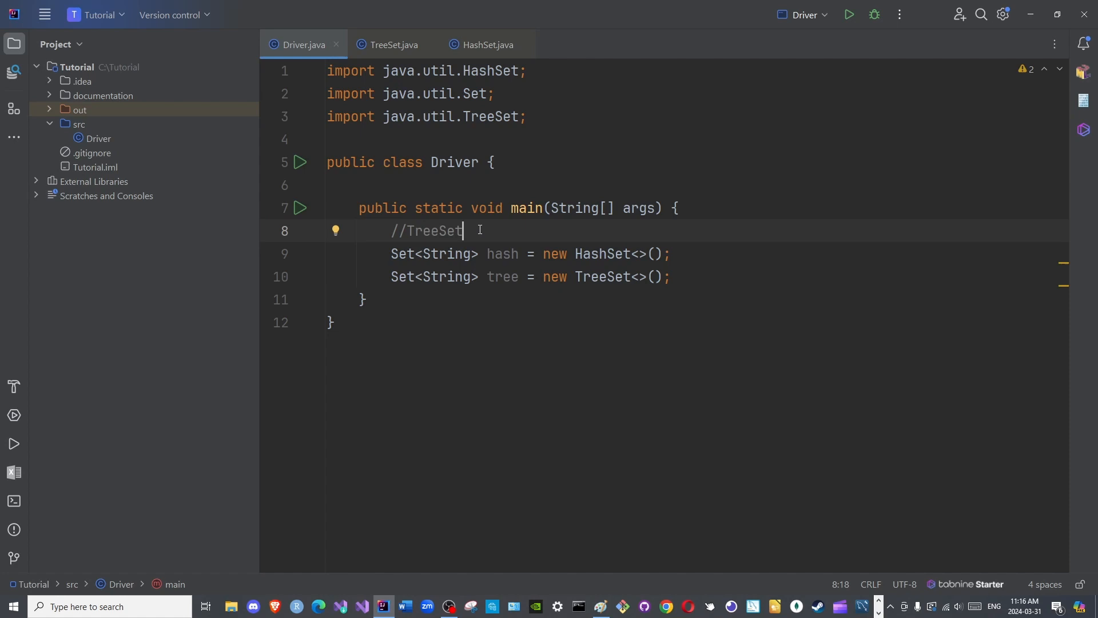
{"action": "left_click", "coordinate": [390, 44]}
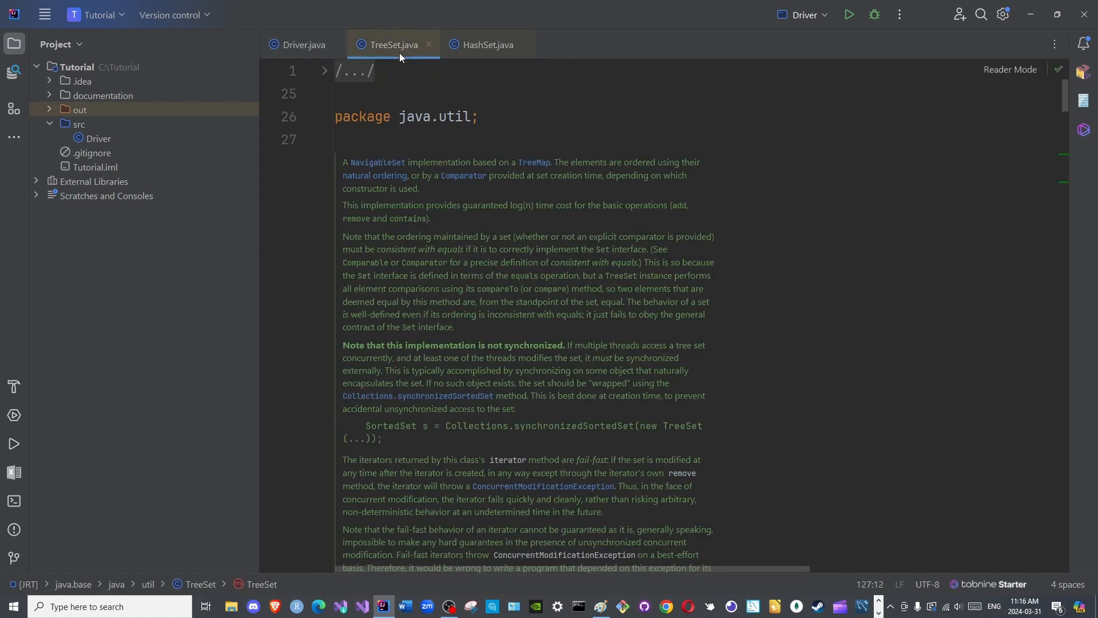
{"action": "mouse_move", "coordinate": [377, 163]}
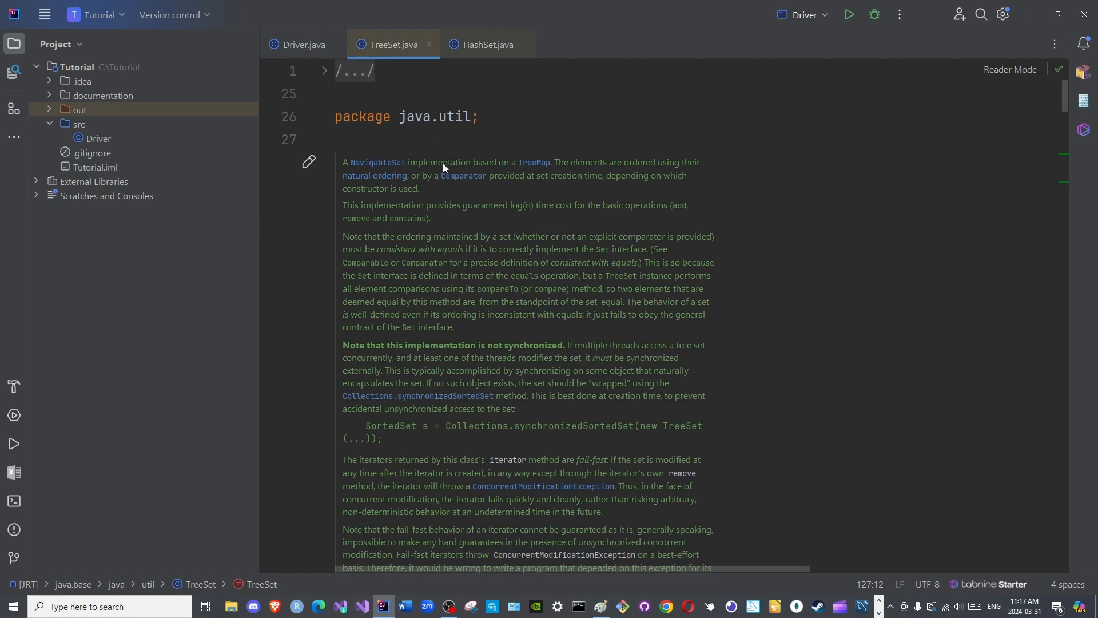
{"action": "mouse_move", "coordinate": [516, 165]}
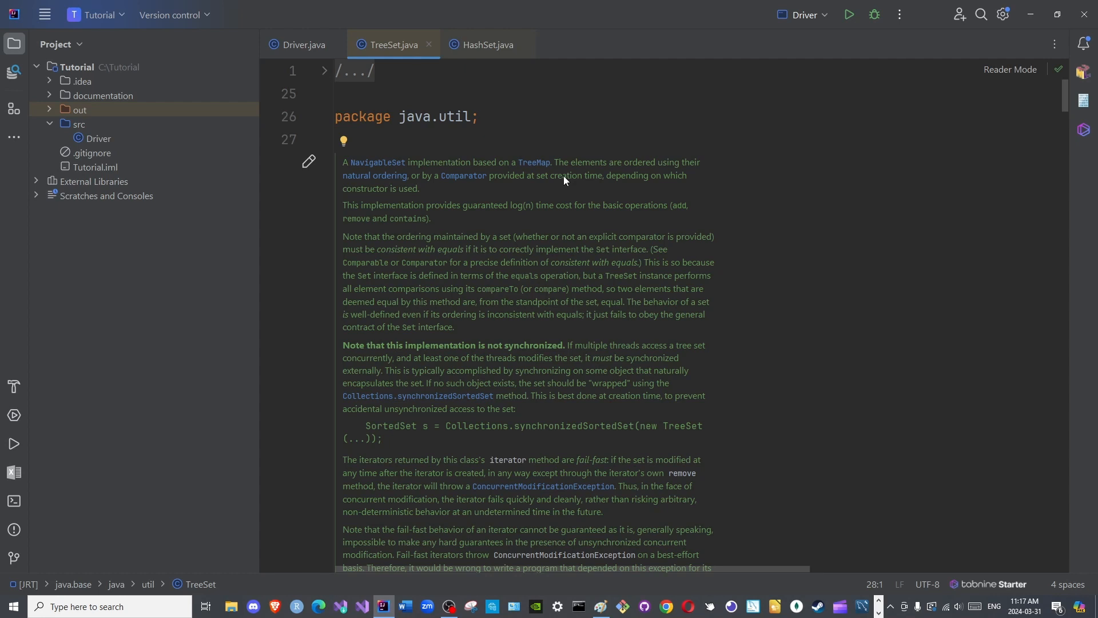
Step: Highlight the 'natural ordering' phrase in the TreeSet Javadoc, then return to Driver.java
{"action": "left_click_drag", "start_coordinate": [570, 162], "coordinate": [655, 162]}
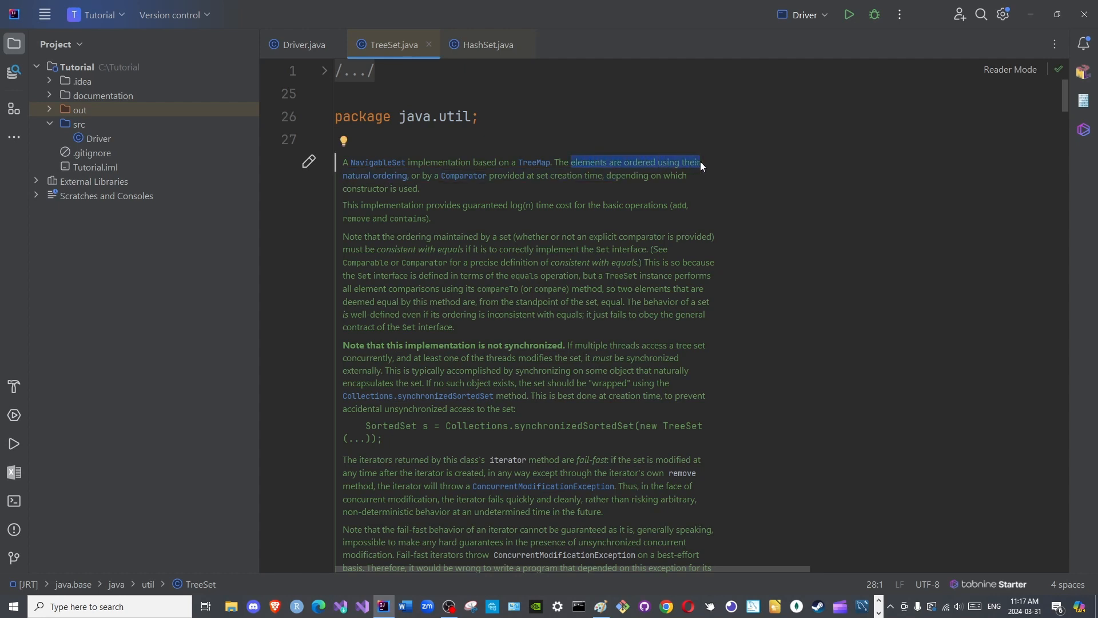
{"action": "left_click", "coordinate": [352, 176]}
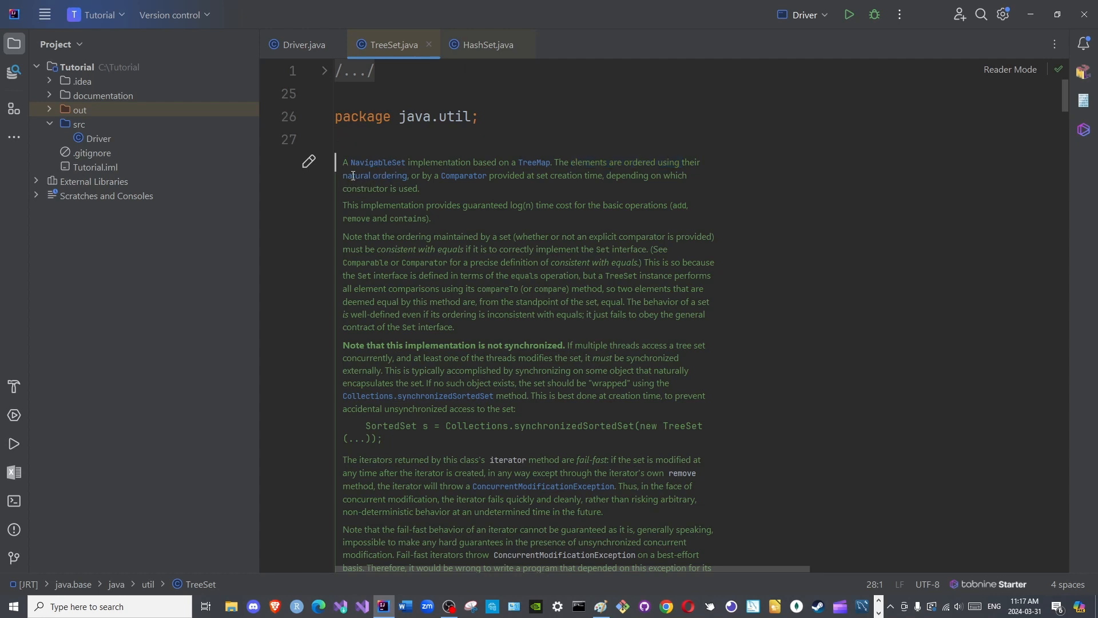
{"action": "double_click", "coordinate": [374, 176]}
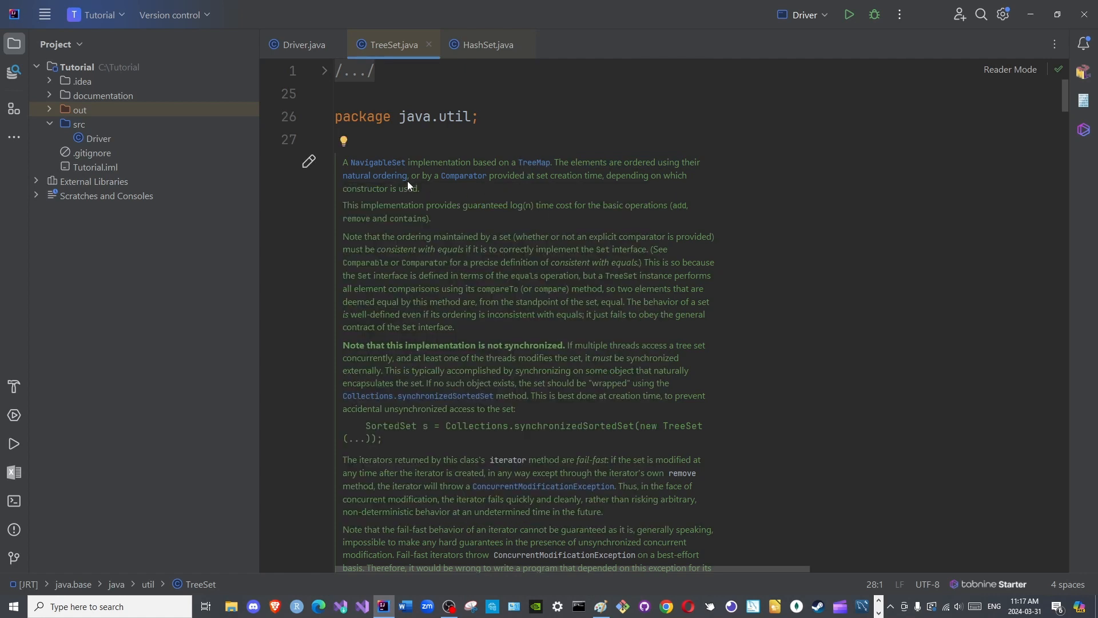
{"action": "left_click_drag", "start_coordinate": [411, 175], "coordinate": [488, 175]}
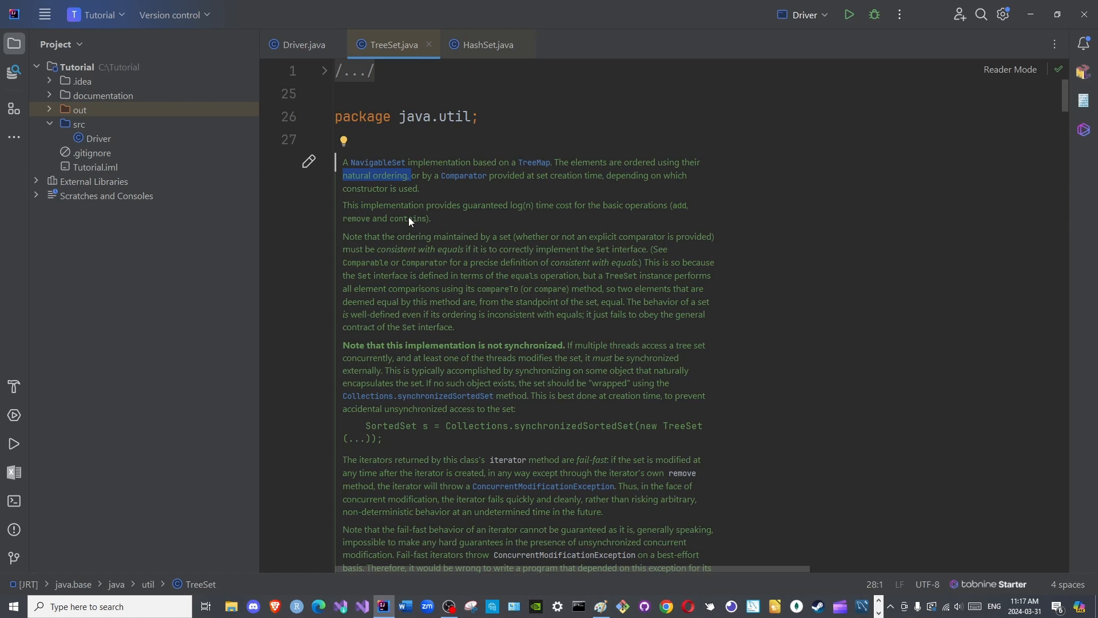
{"action": "mouse_move", "coordinate": [430, 187]}
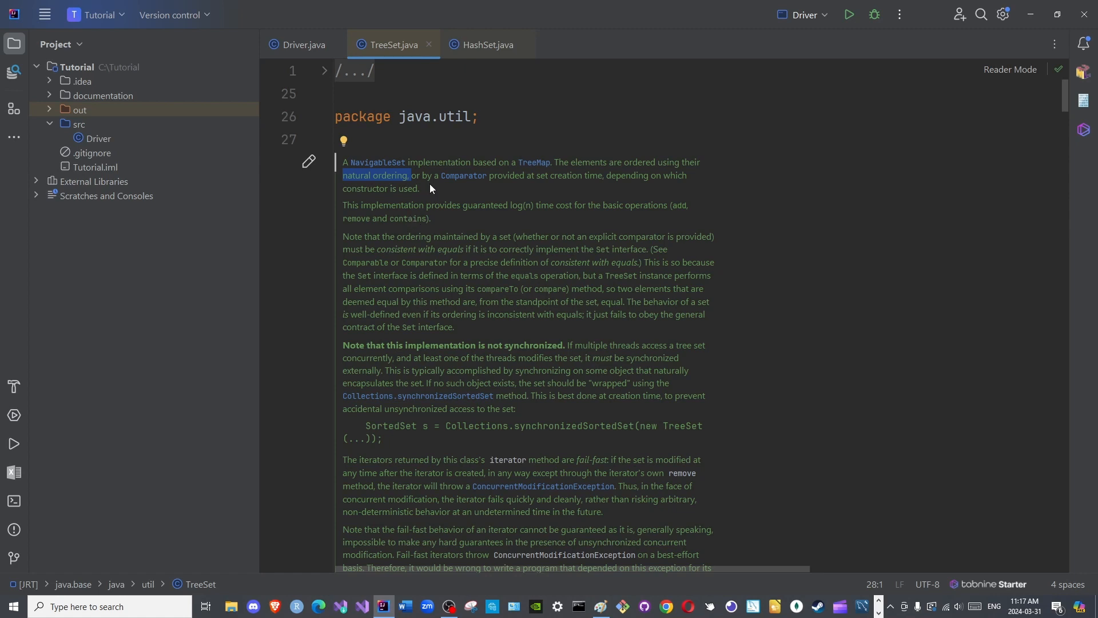
{"action": "mouse_move", "coordinate": [431, 182]}
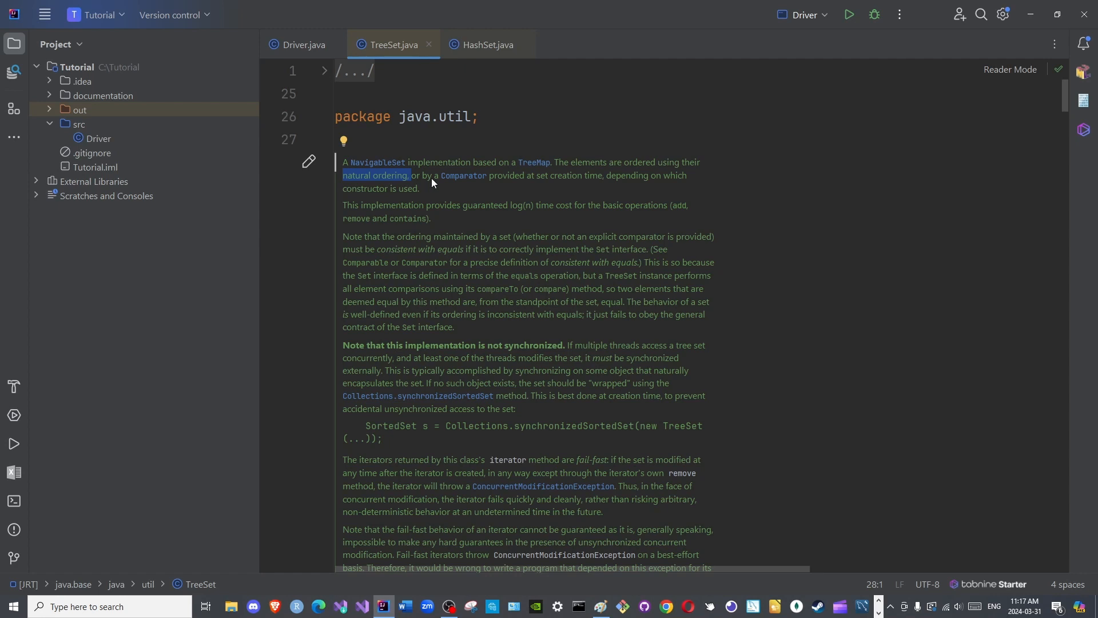
{"action": "mouse_move", "coordinate": [438, 191]}
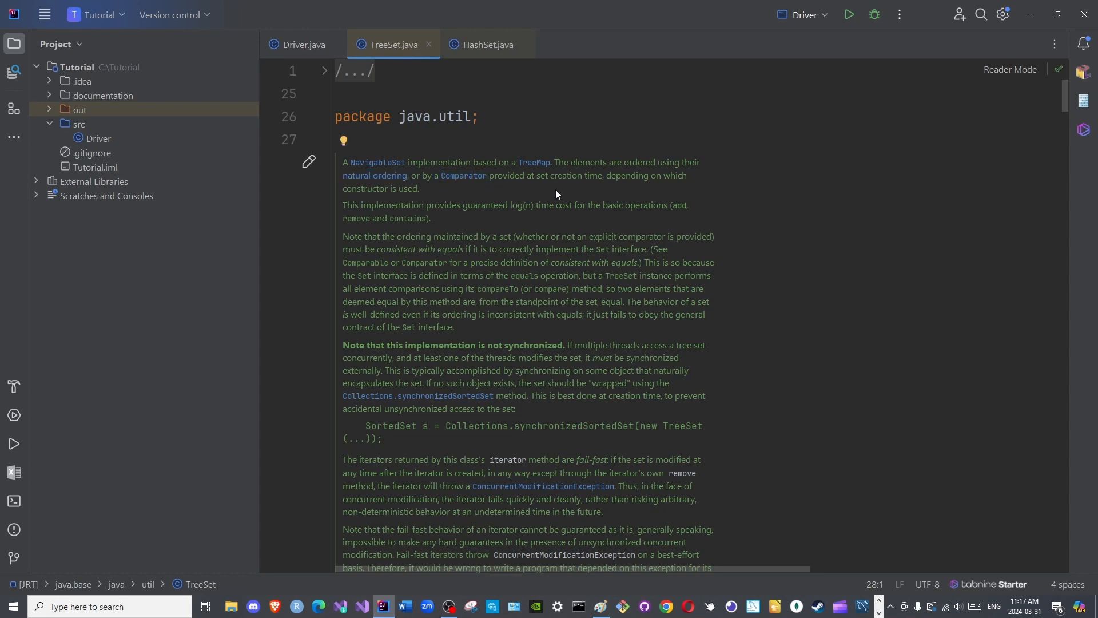
{"action": "left_click", "coordinate": [301, 44]}
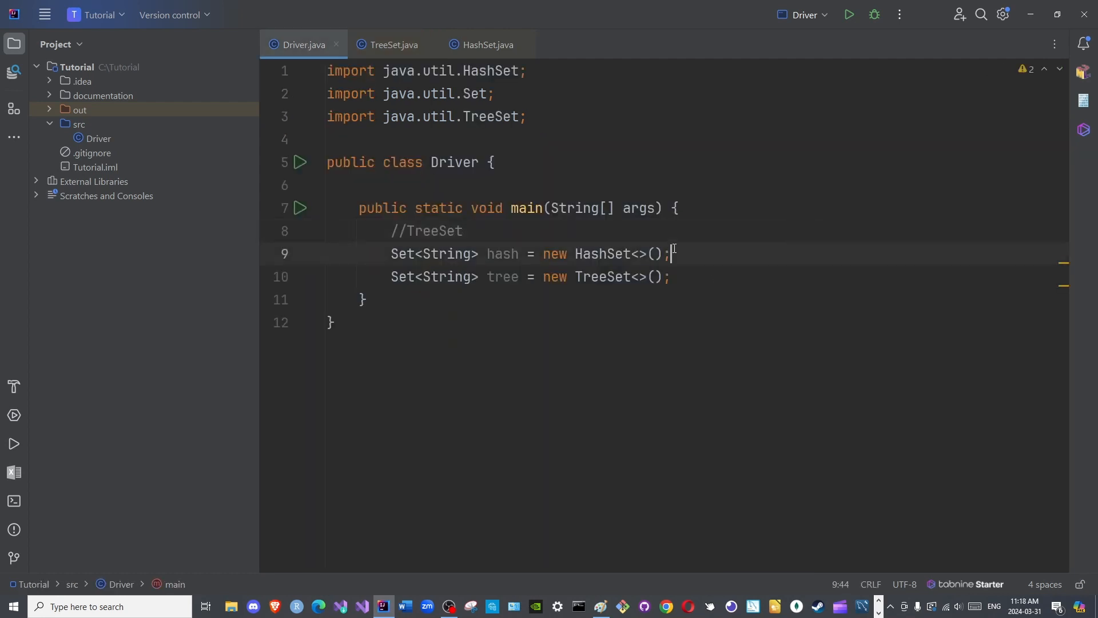
Step: Add hash.add calls for Adam and Seth
{"action": "type", "text": "hash."}
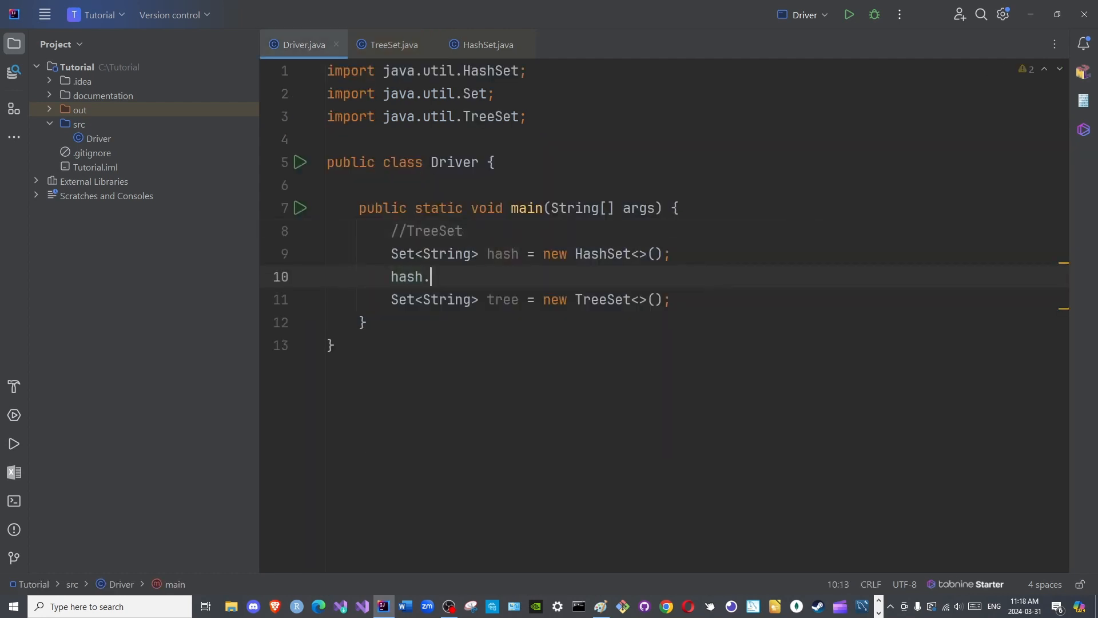
{"action": "type", "text": "add();"}
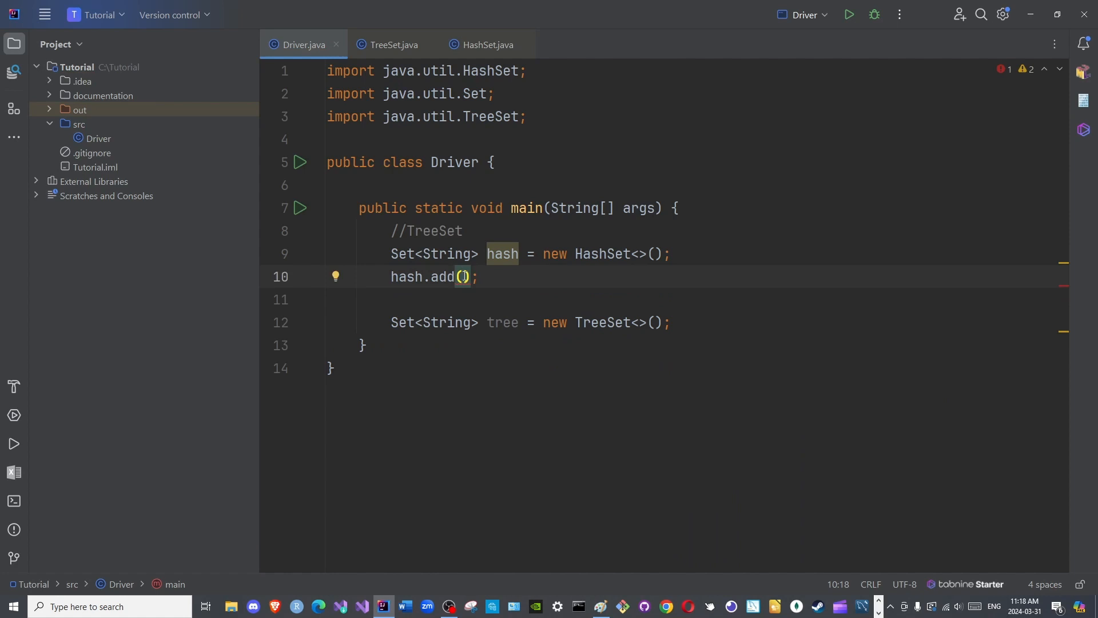
{"action": "type", "text": "\"\""}
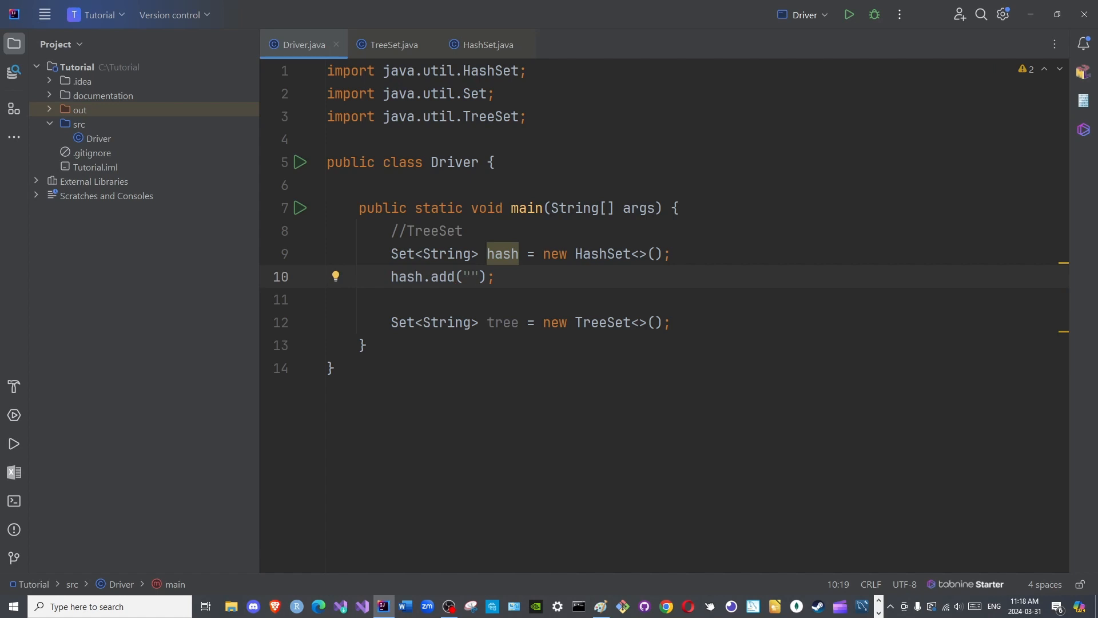
{"action": "left_click", "coordinate": [471, 276]}
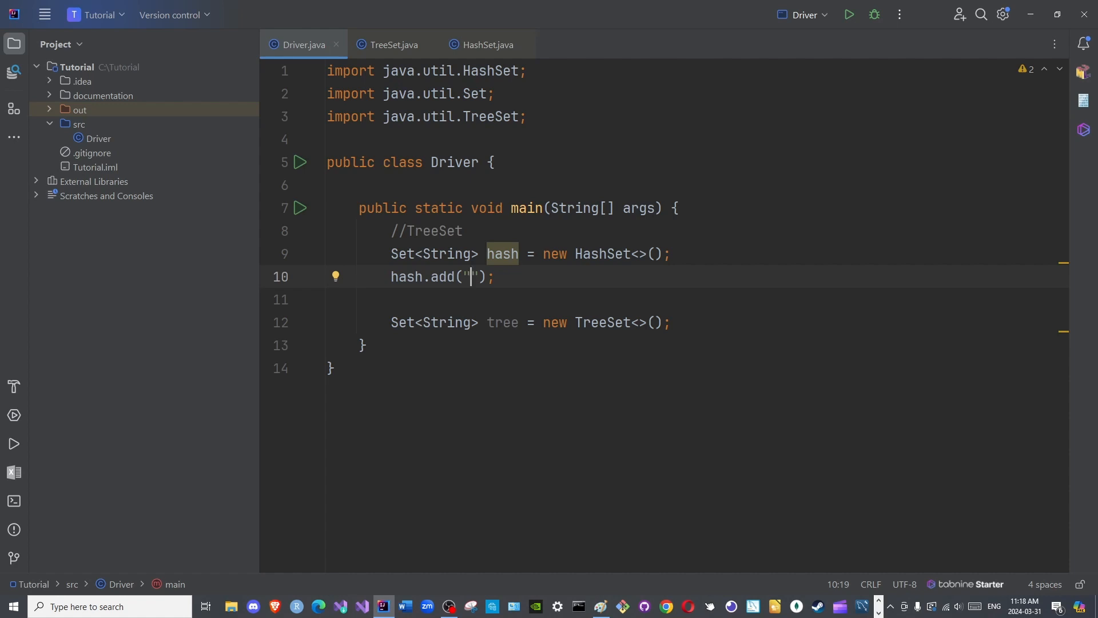
{"action": "type", "text": "A"}
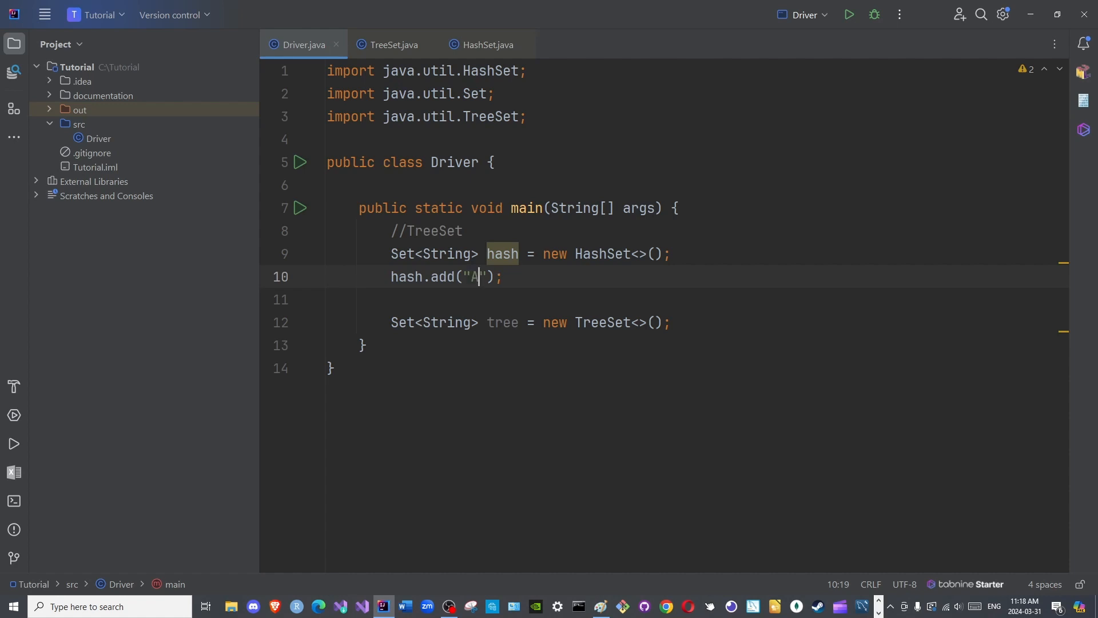
{"action": "type", "text": "dam"}
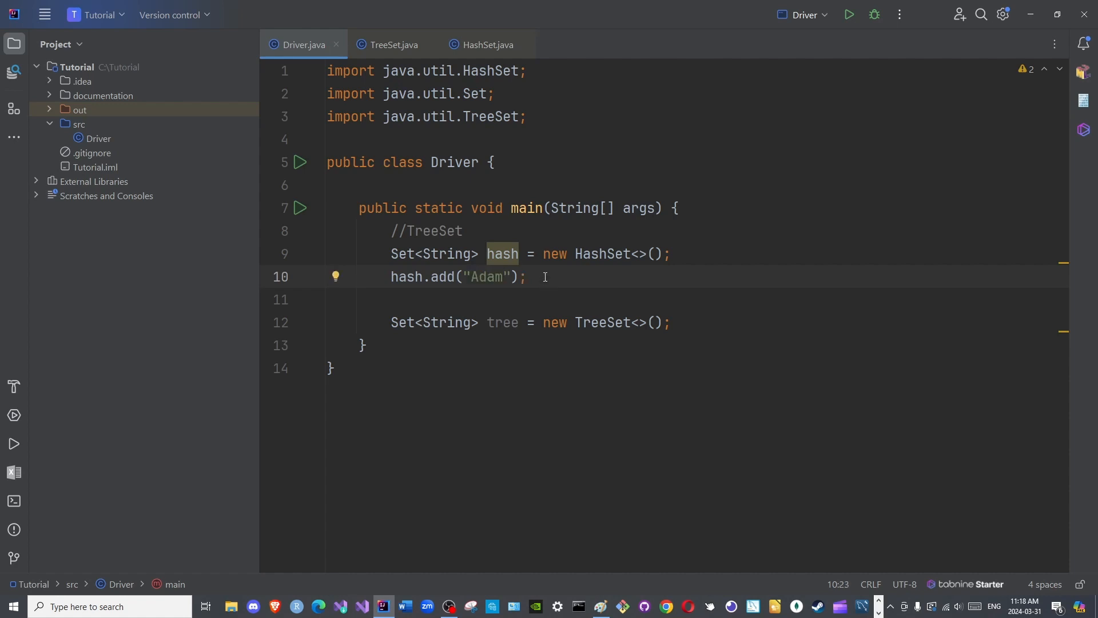
{"action": "left_click", "coordinate": [525, 277]}
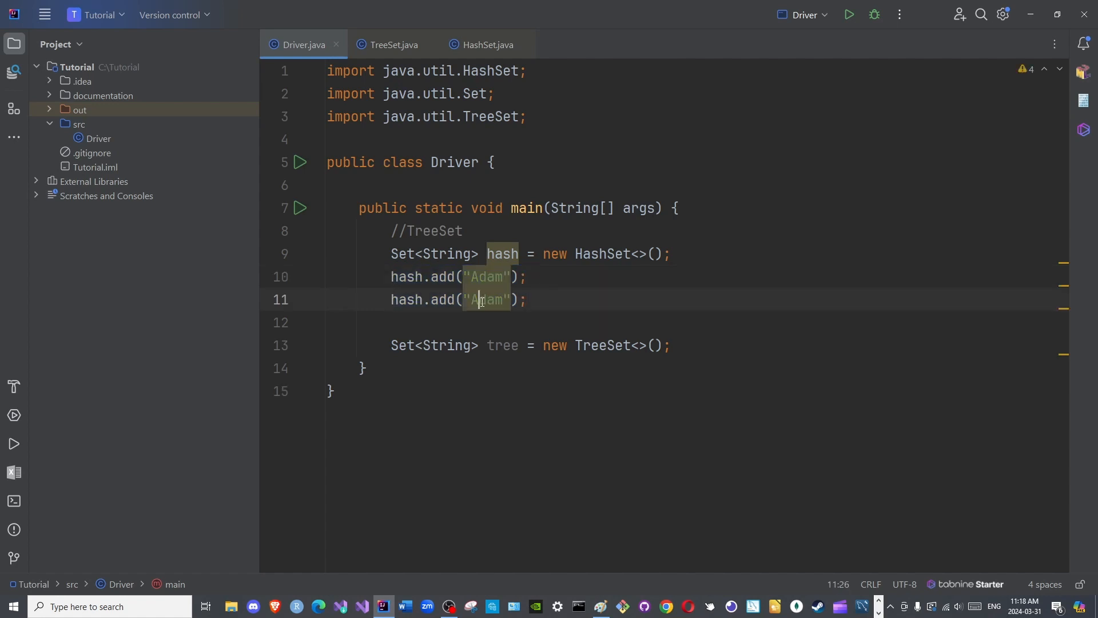
{"action": "type", "text": "Seth"}
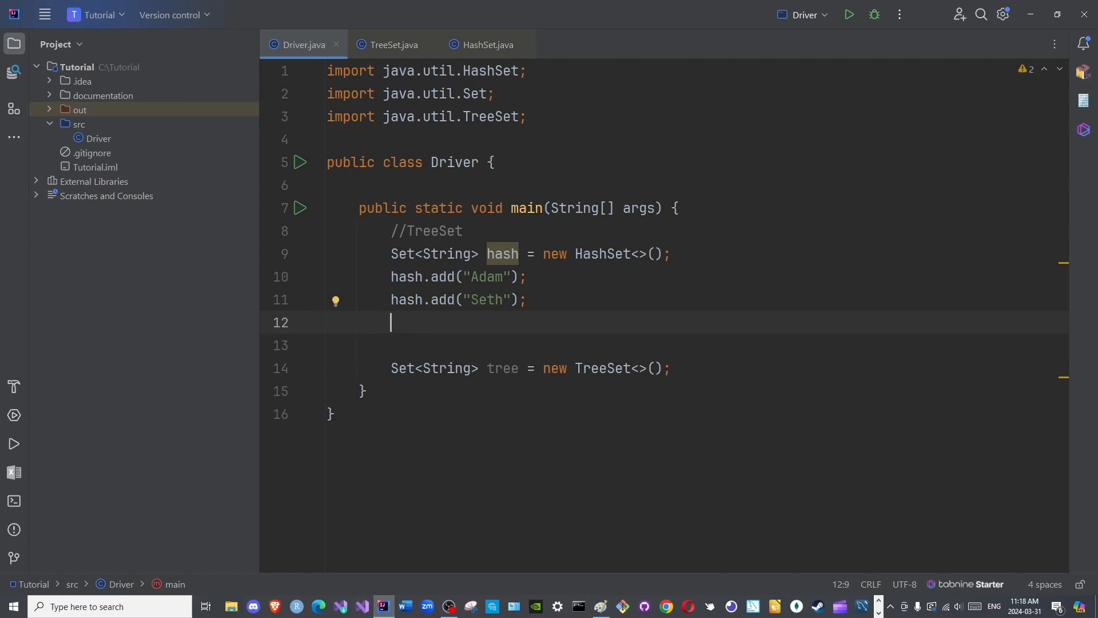
{"action": "type", "text": "hash.add(\"Adam\");"}
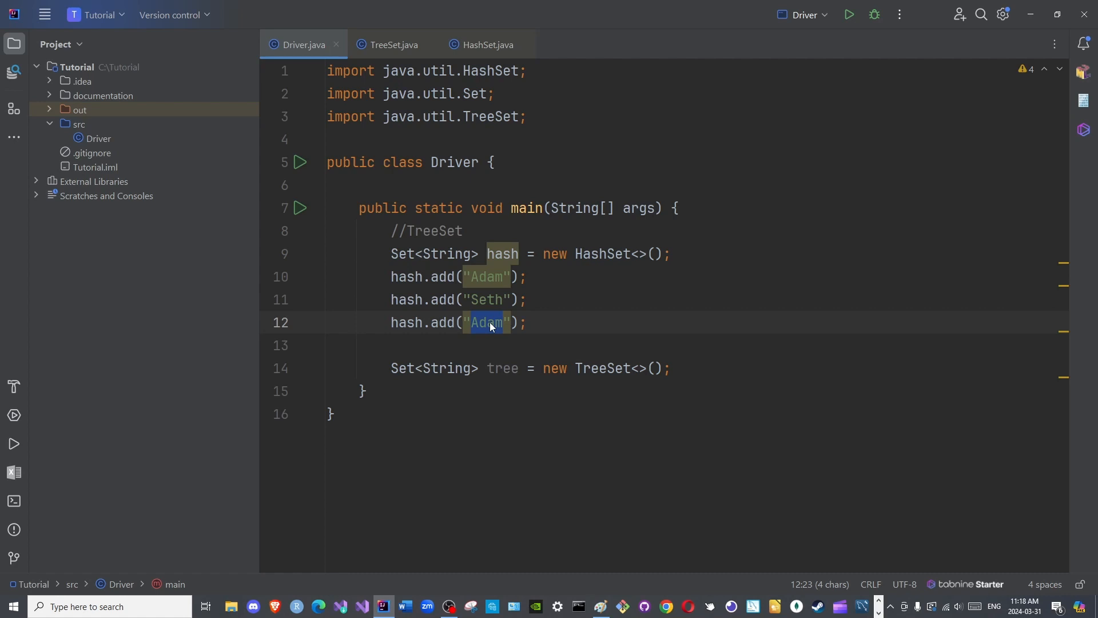
Step: Add hash.add entries for Noah and Houd
{"action": "type", "text": "N"}
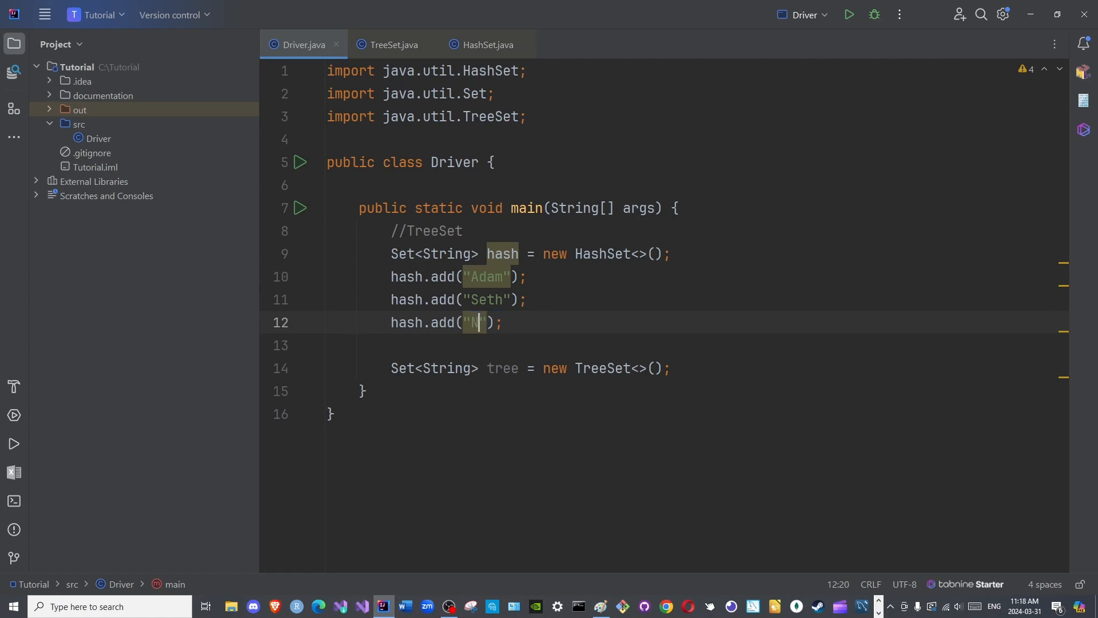
{"action": "type", "text": "oah"}
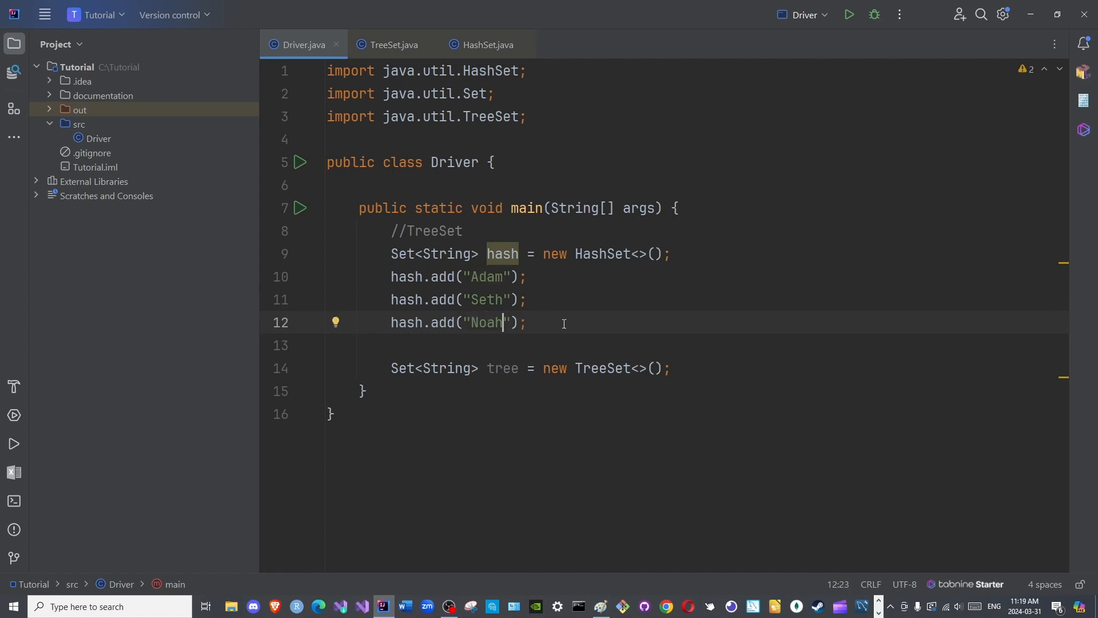
{"action": "left_click", "coordinate": [539, 321]}
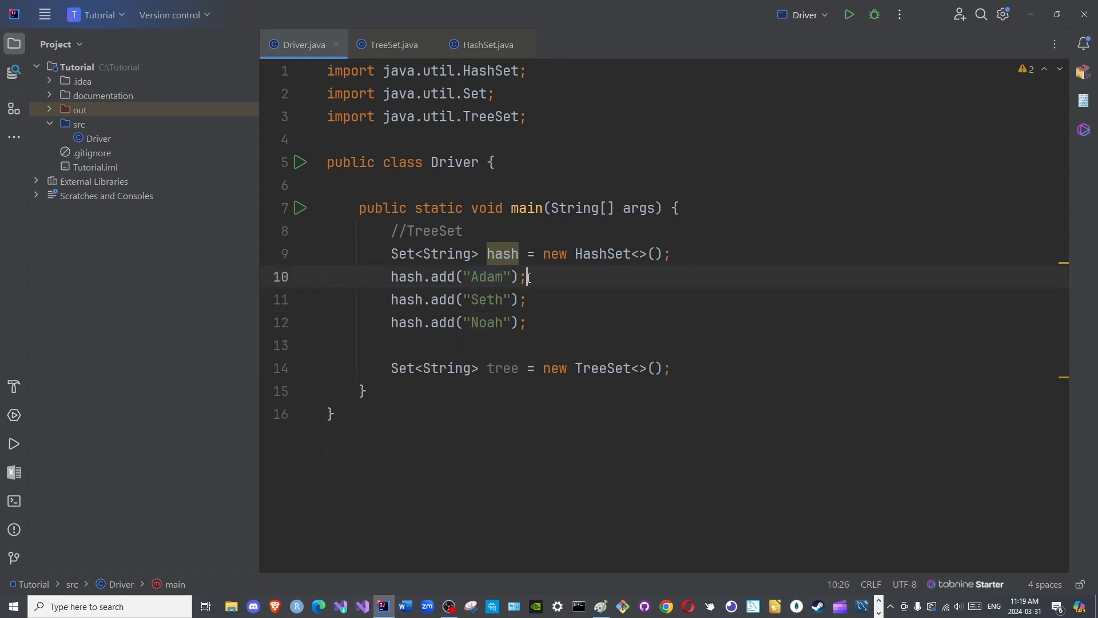
{"action": "double_click", "coordinate": [484, 276]}
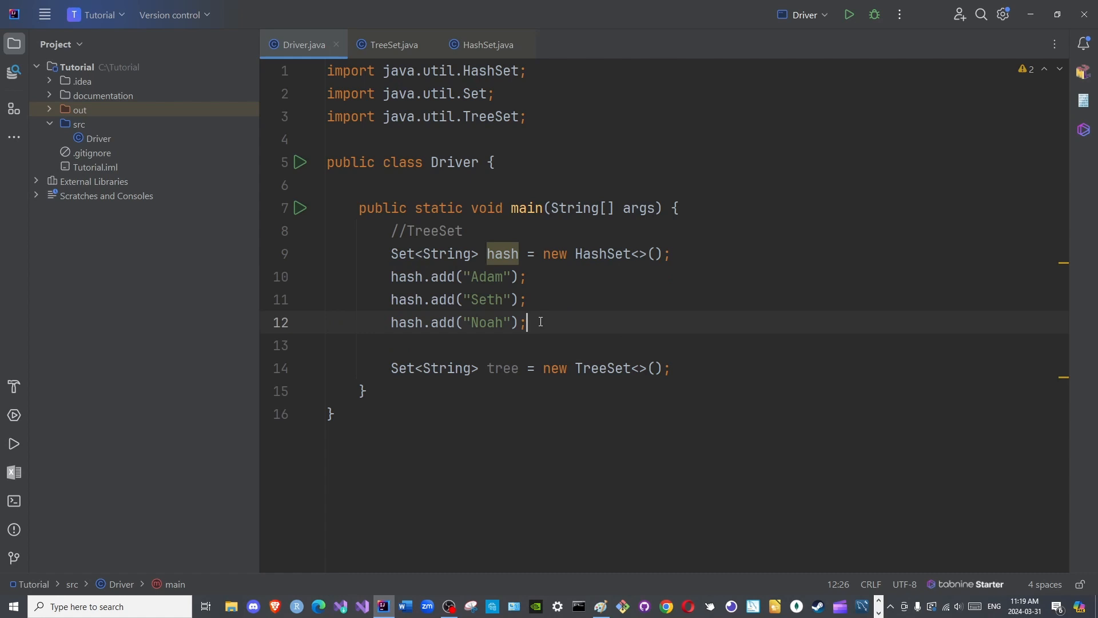
{"action": "key", "text": "enter"}
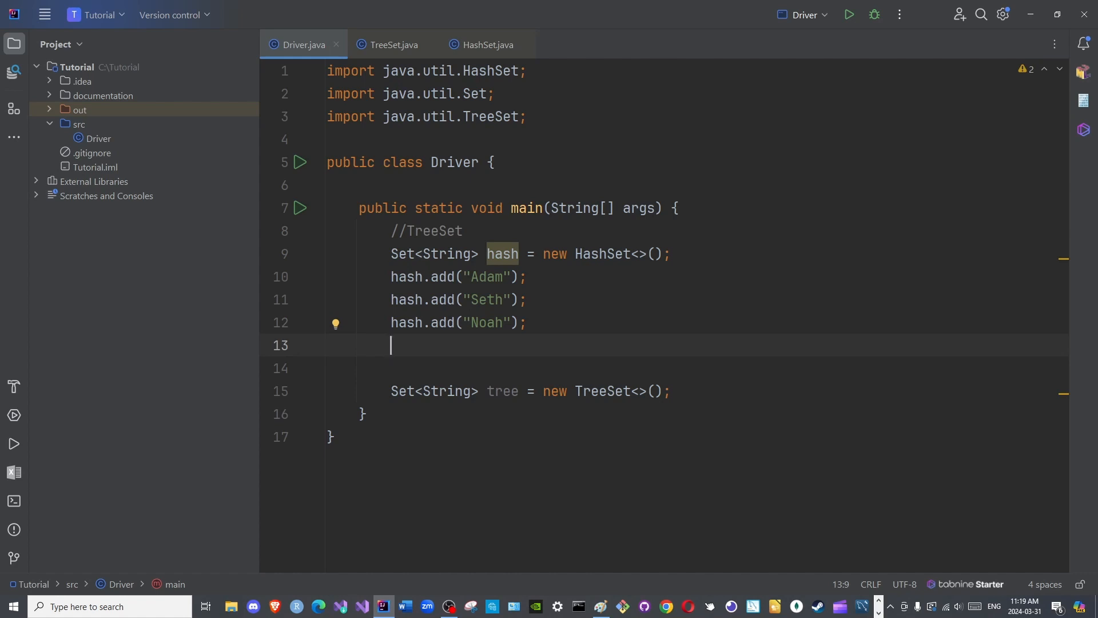
{"action": "type", "text": "hash.add(\"Adam\");"}
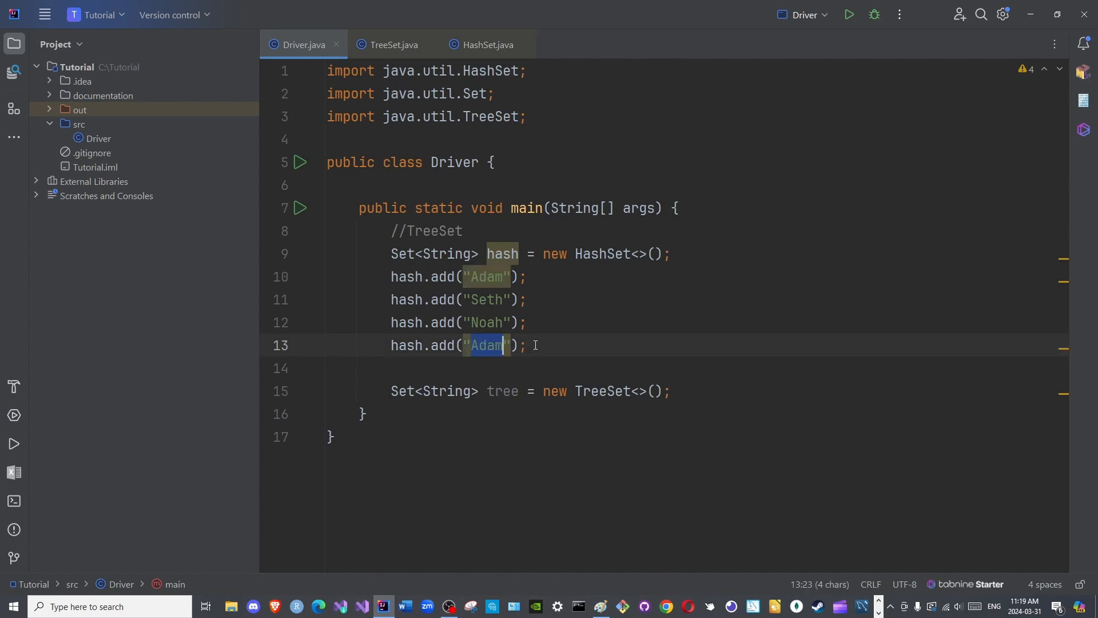
{"action": "type", "text": "H"}
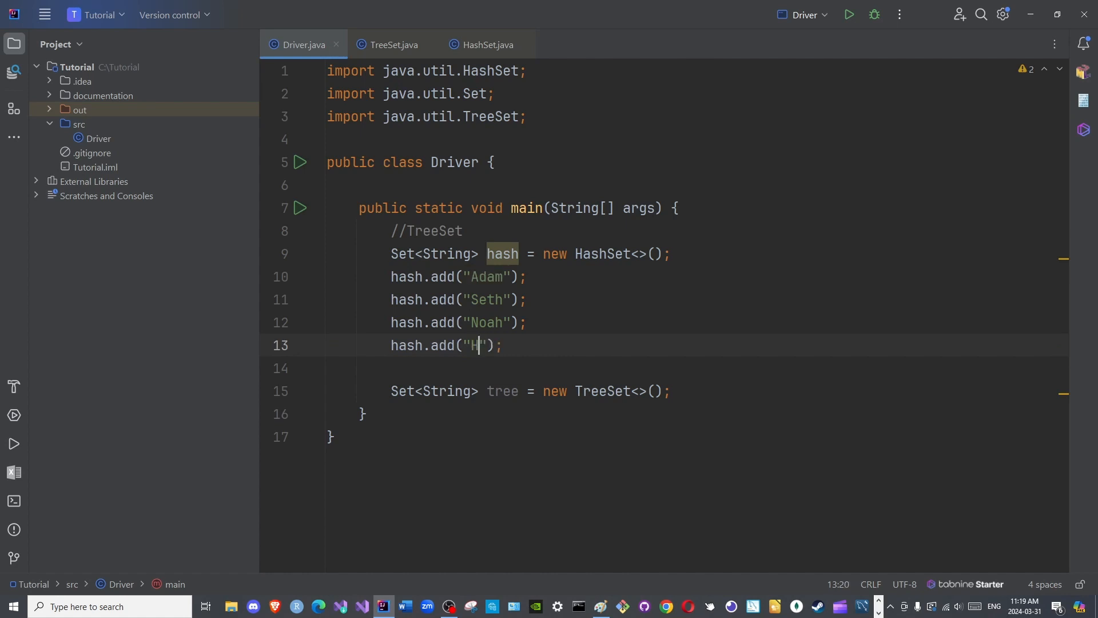
{"action": "type", "text": "oud"}
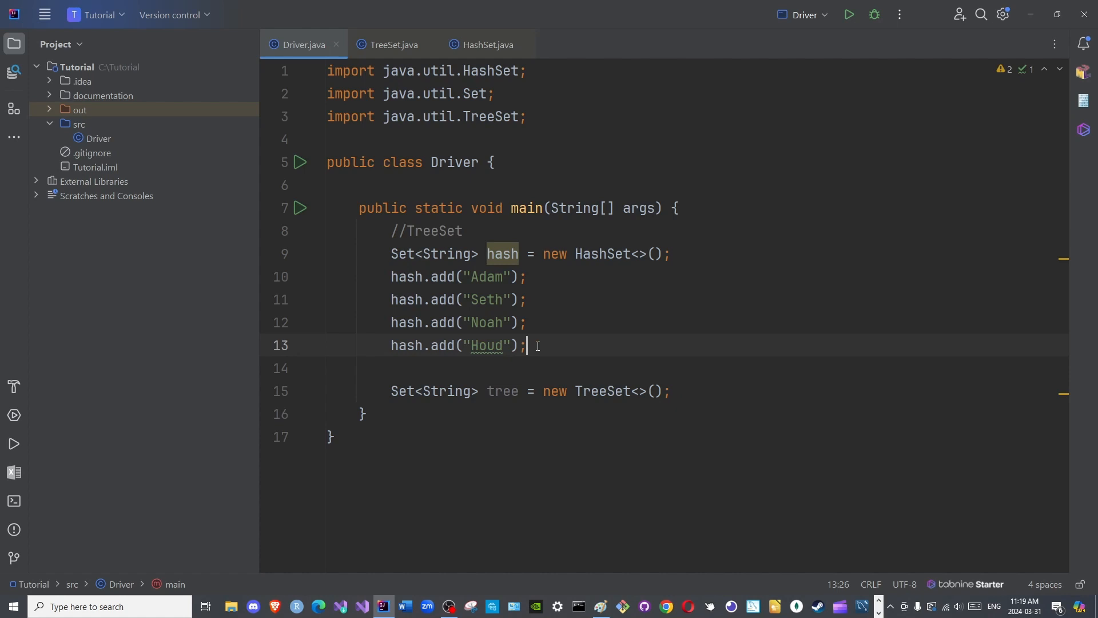
Step: Add a fifth hash.add line for Saleh
{"action": "key", "text": "enter"}
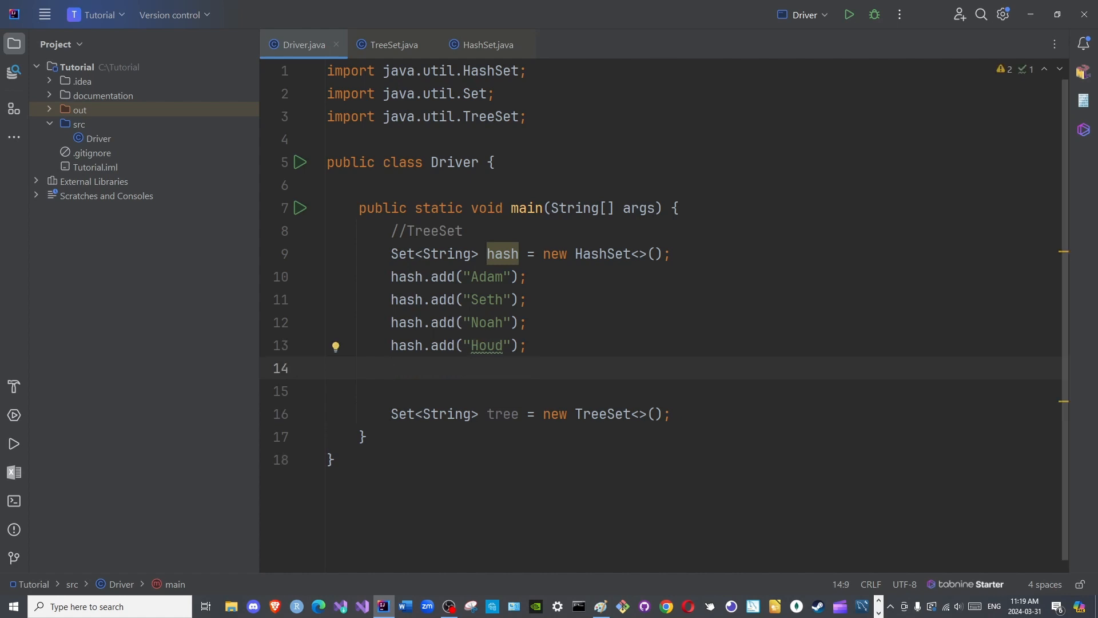
{"action": "type", "text": "hash.add(\"Adam\");"}
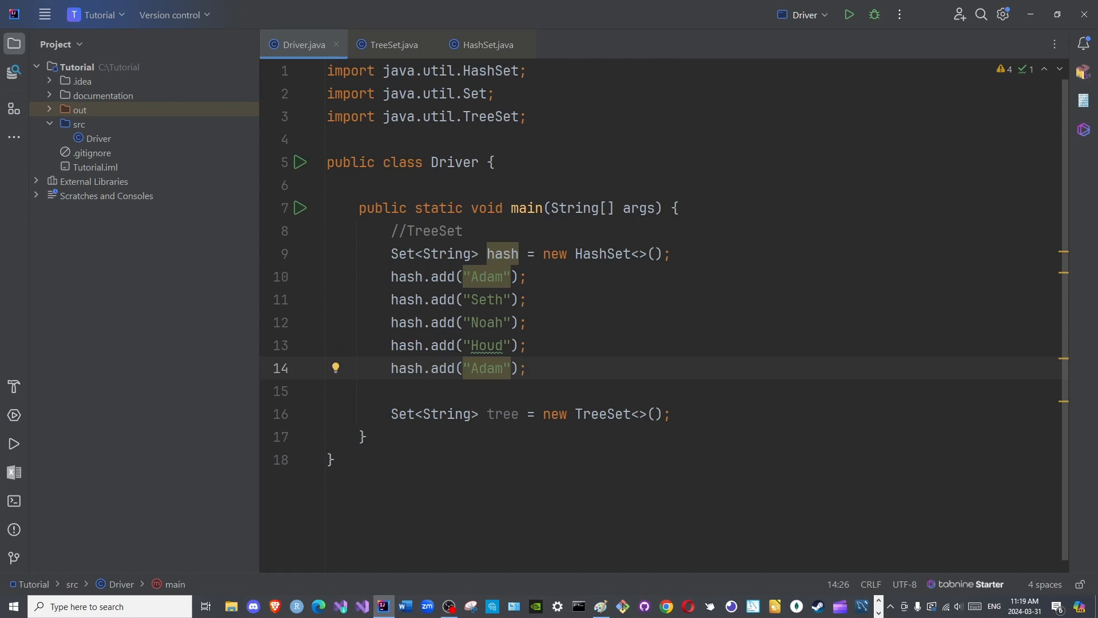
{"action": "type", "text": "Saleh"}
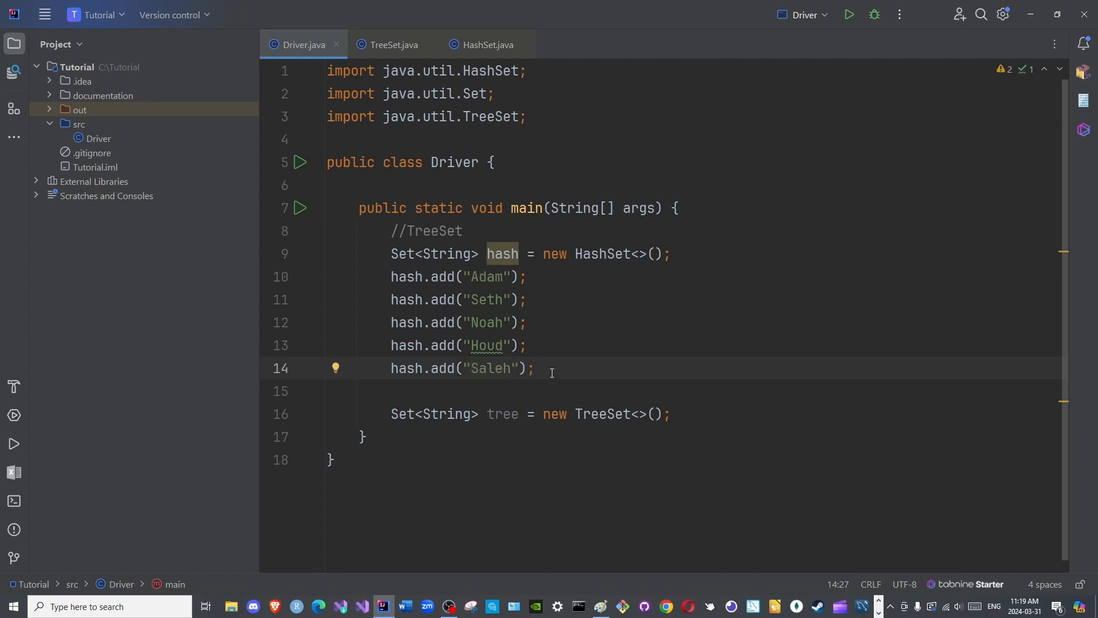
{"action": "double_click", "coordinate": [486, 346]}
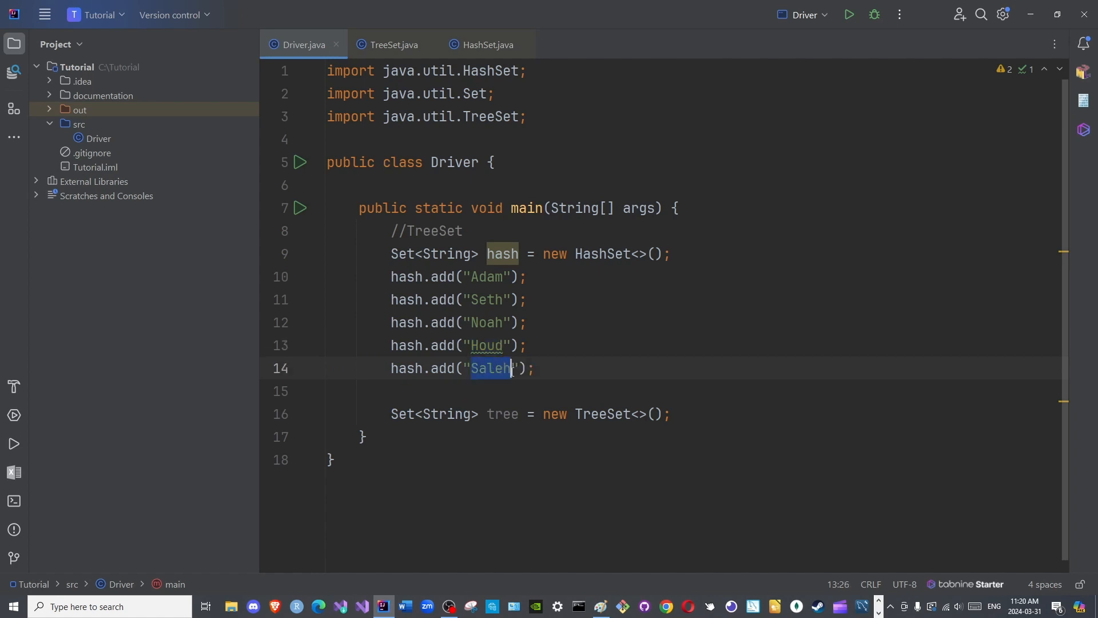
{"action": "left_click", "coordinate": [540, 368]}
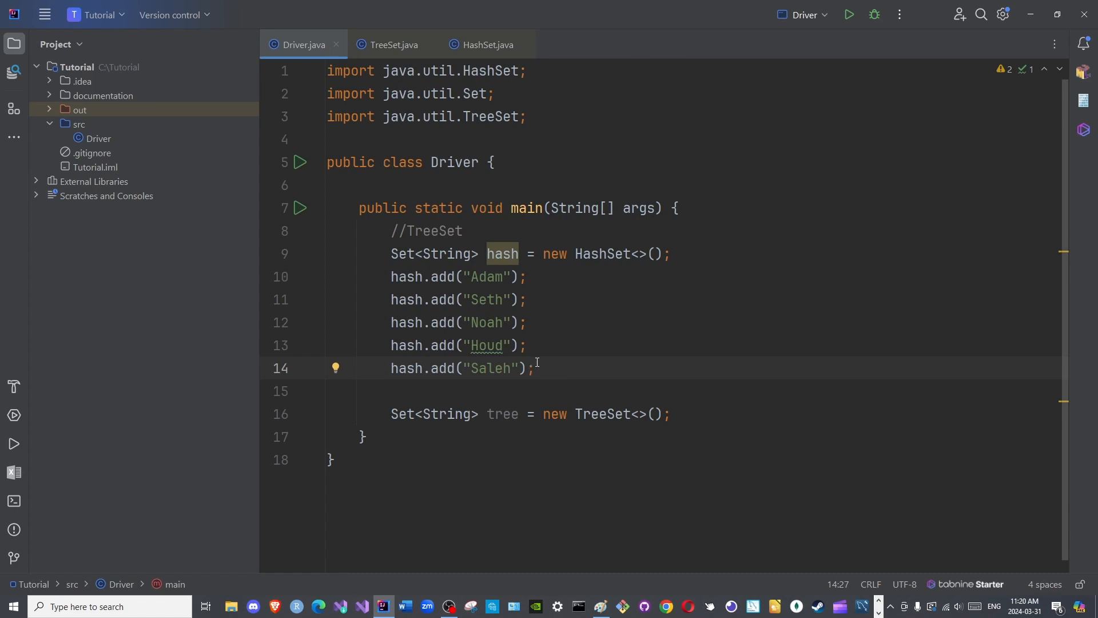
Step: Copy the add lines below the TreeSet as tree.add calls: Houd, Noah, Adam, Seth, Saleh
{"action": "left_click_drag", "start_coordinate": [390, 276], "coordinate": [534, 368]}
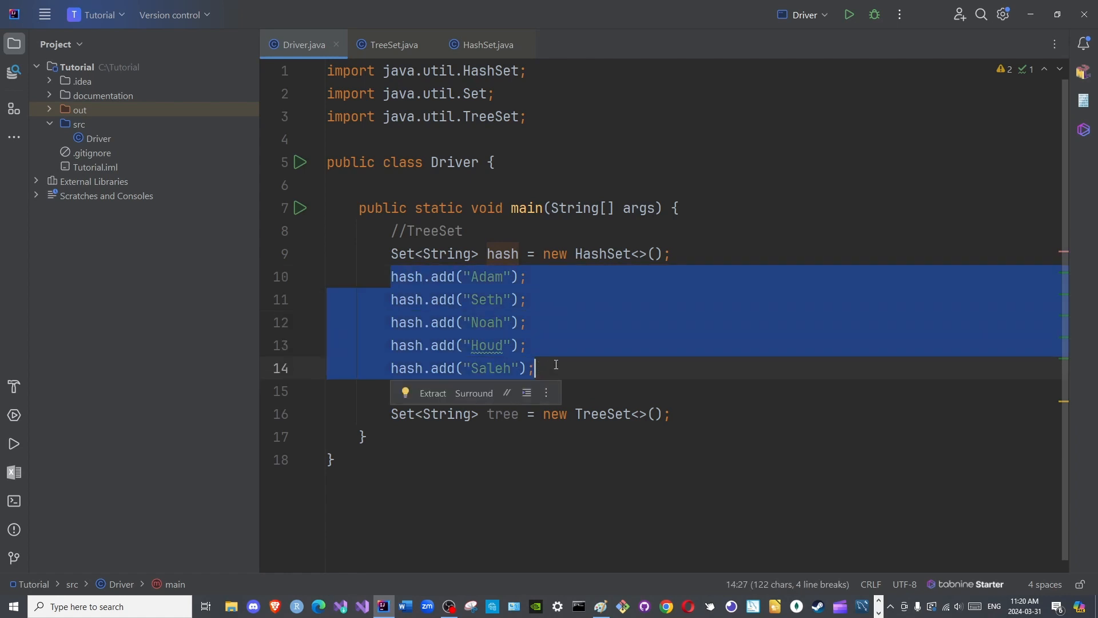
{"action": "left_click", "coordinate": [700, 414]}
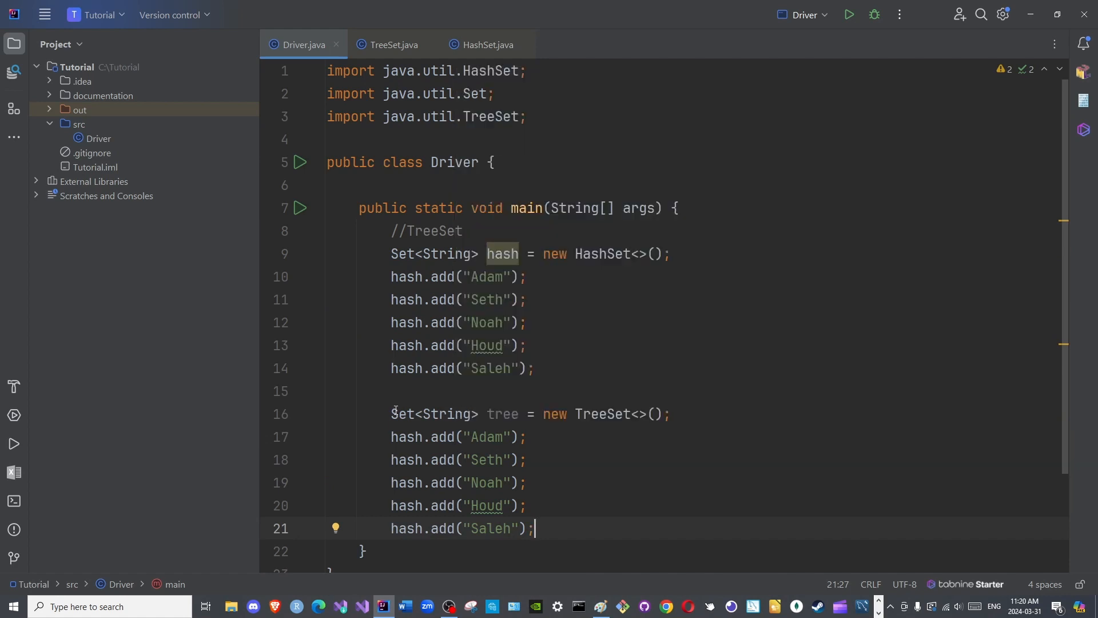
{"action": "double_click", "coordinate": [404, 436]}
{"action": "type", "text": "tree"}
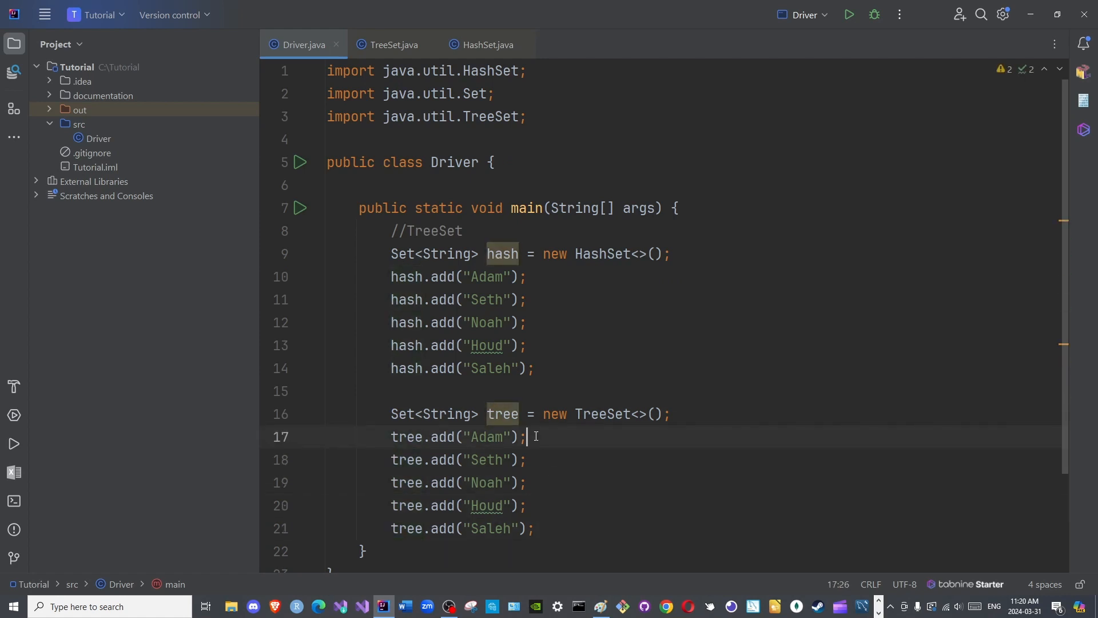
{"action": "scroll", "scroll_direction": "down", "scroll_amount": 3}
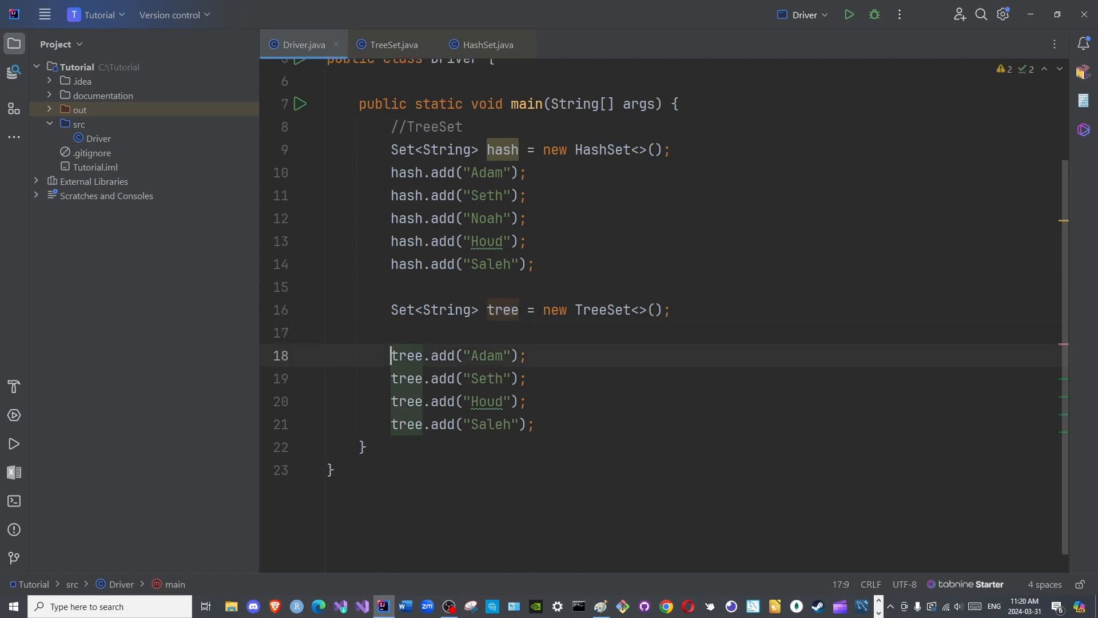
{"action": "type", "text": "tree.add(\"Noah\");"}
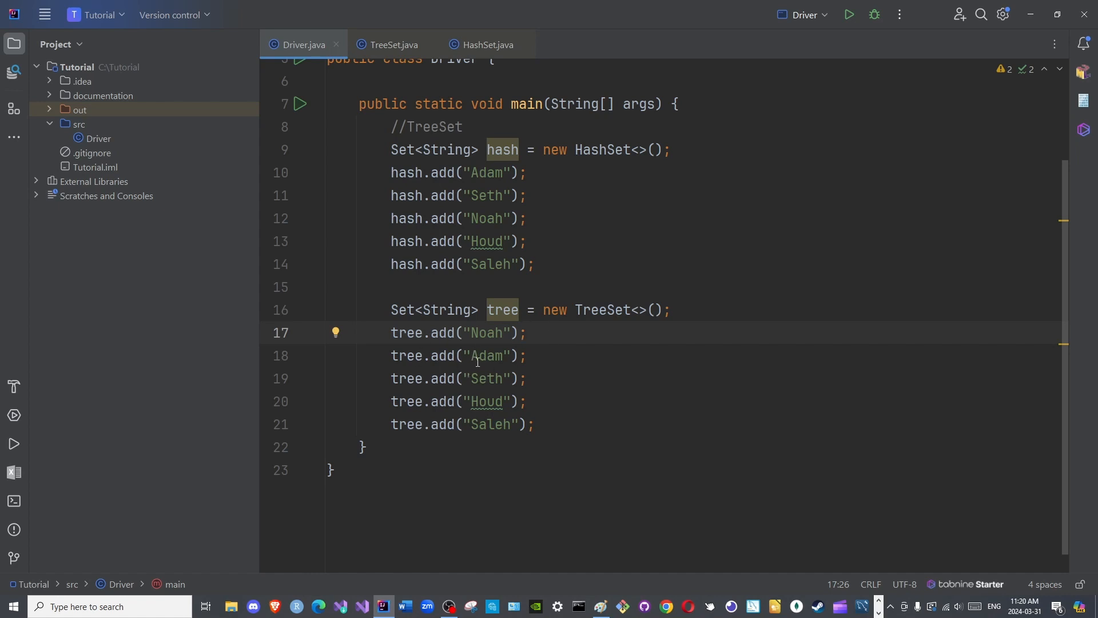
{"action": "mouse_move", "coordinate": [515, 337]}
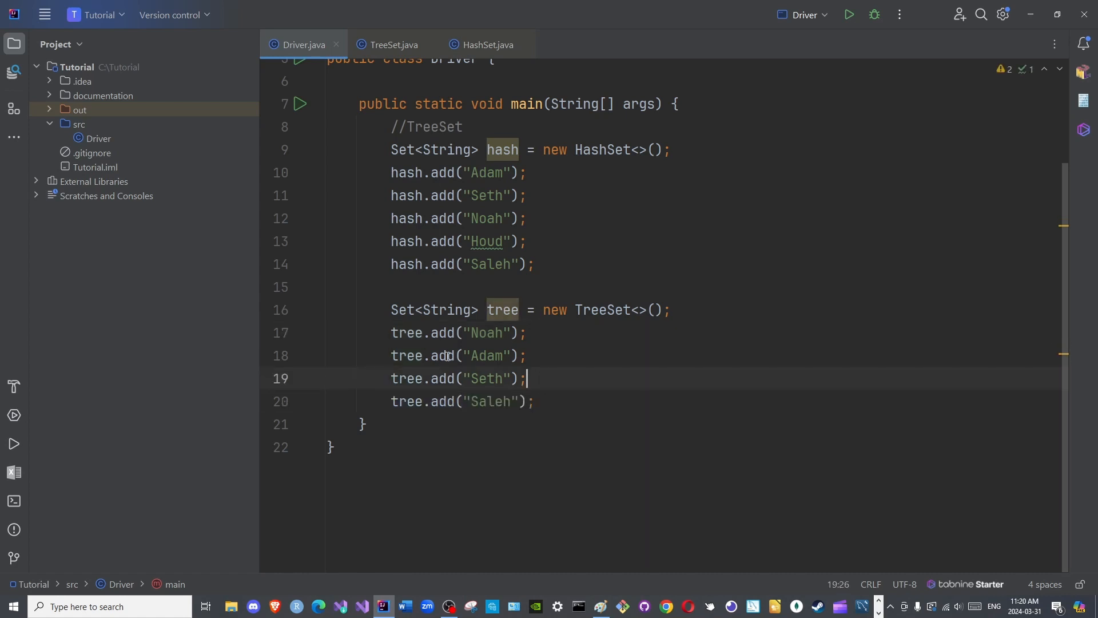
{"action": "key", "text": "Enter"}
{"action": "type", "text": "tree.add(\"Houd\");"}
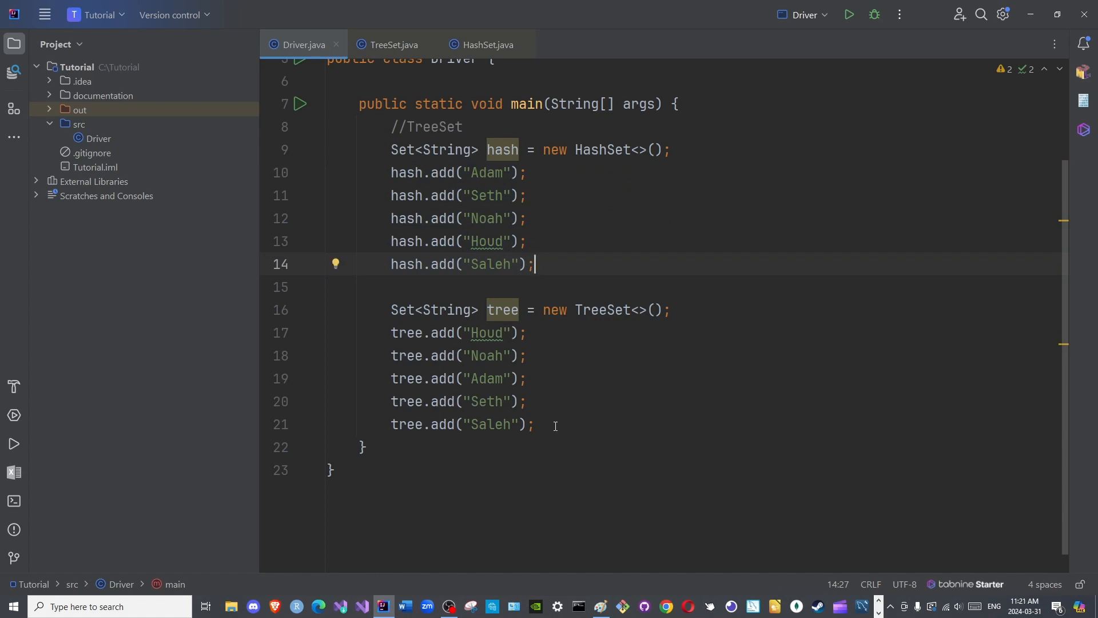
Step: Add System.out.println(hash) and System.out.println(tree), then run Driver
{"action": "type", "text": "s"}
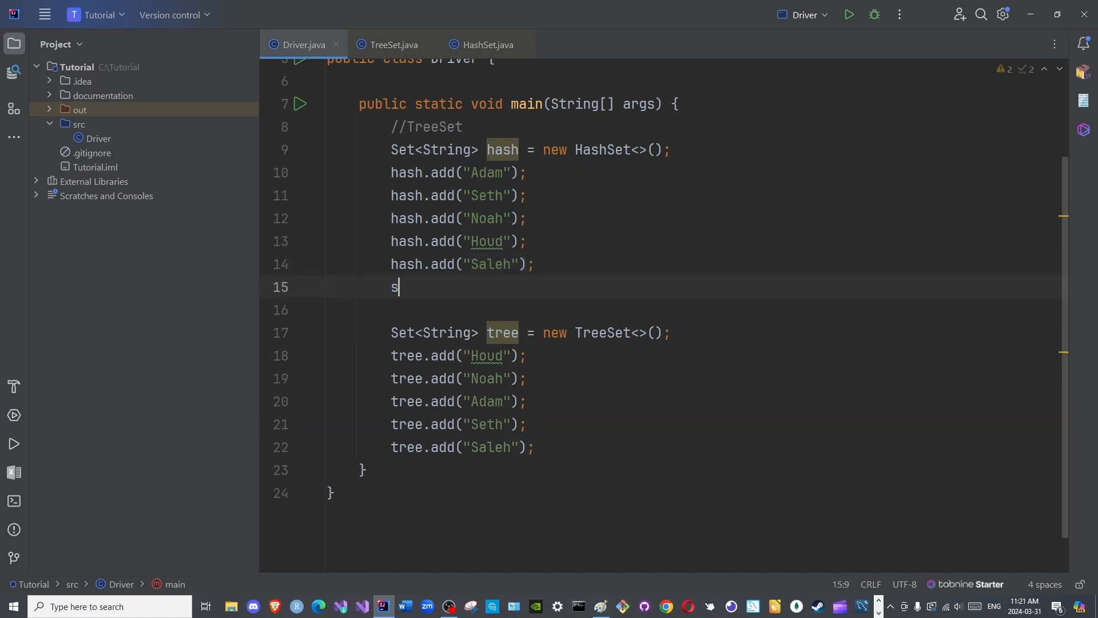
{"action": "type", "text": "ystem.out.println(hash);"}
{"action": "type", "text": "System.out.println();"}
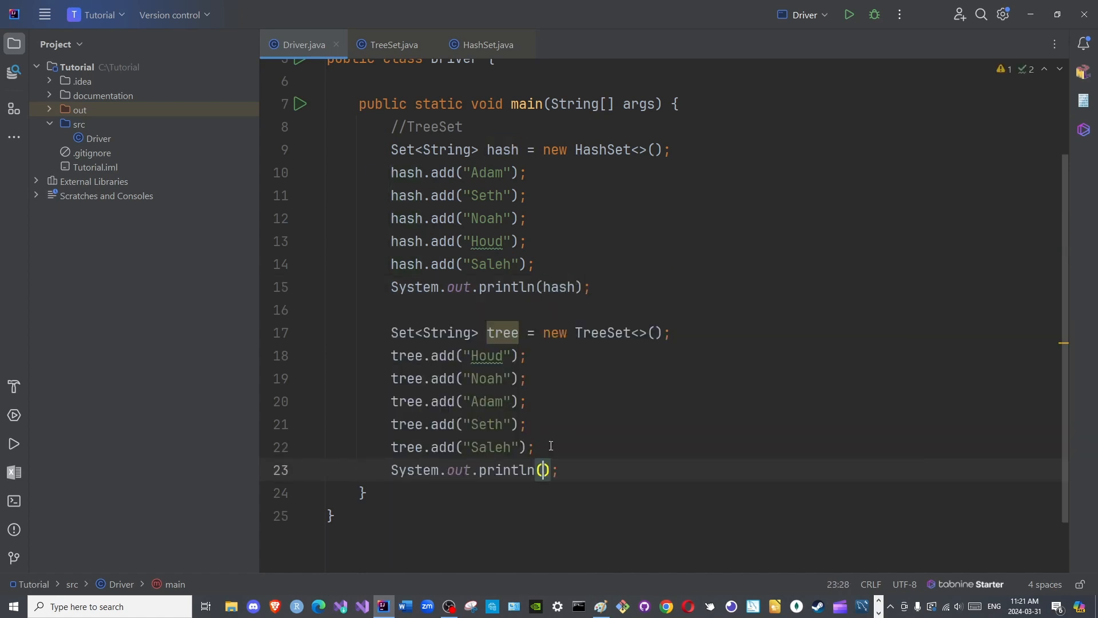
{"action": "type", "text": "tree"}
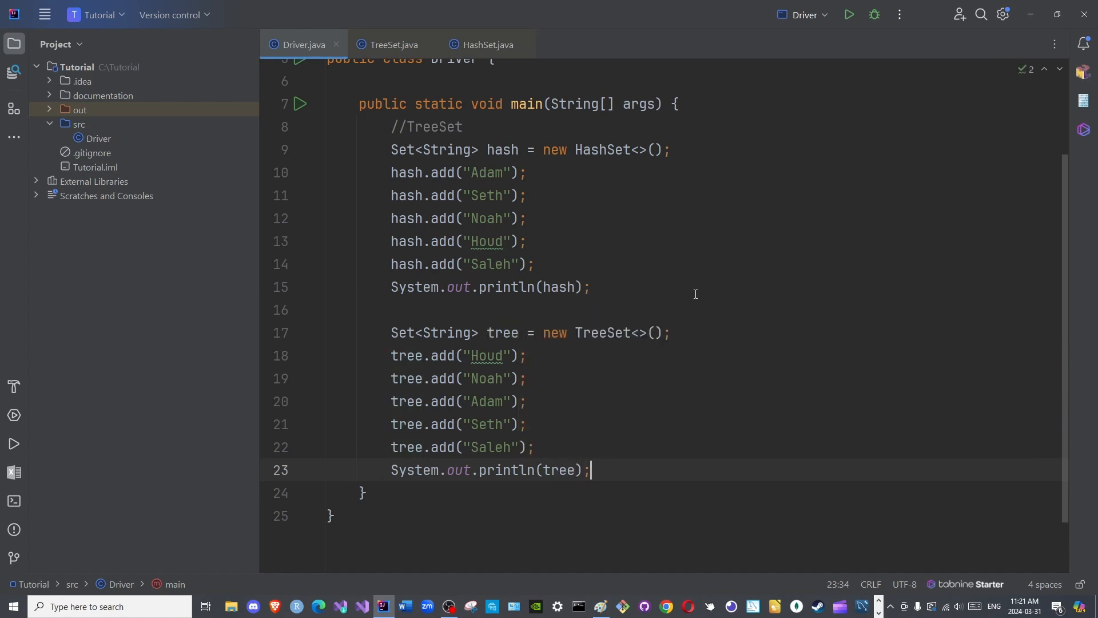
{"action": "left_click", "coordinate": [849, 14]}
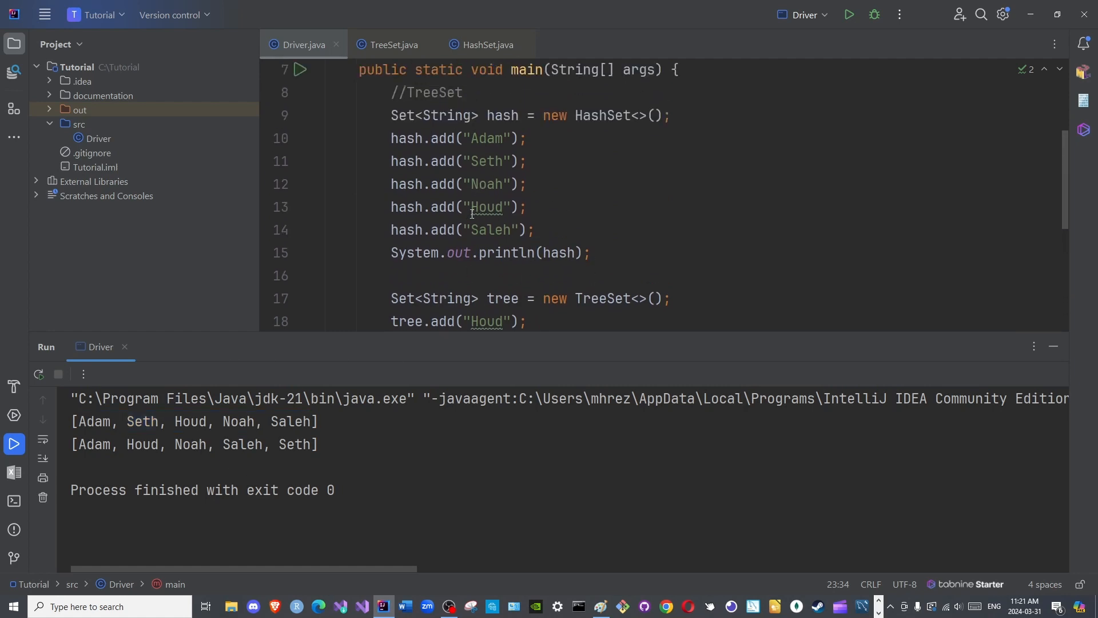
Step: Compare names in the code and HashSet output, then collapse the Run window
{"action": "double_click", "coordinate": [480, 230]}
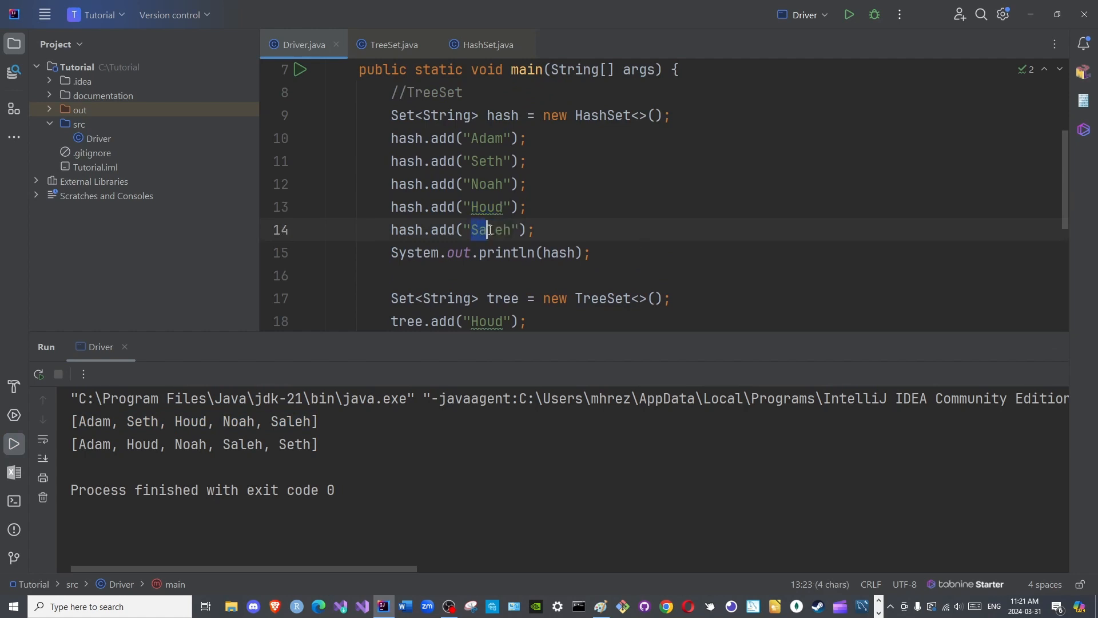
{"action": "double_click", "coordinate": [486, 230]}
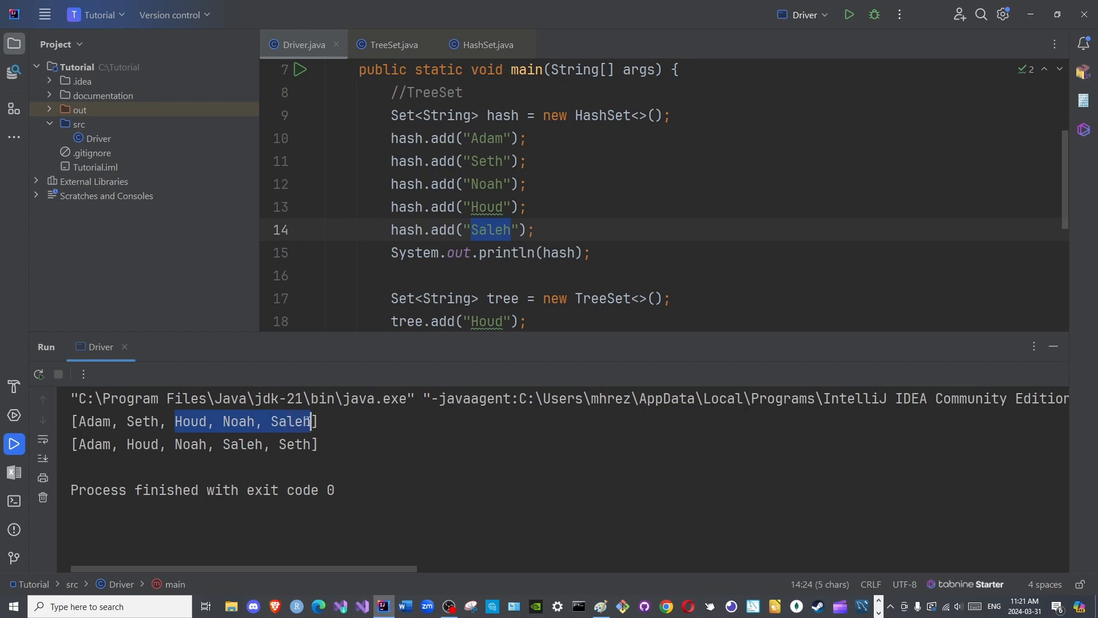
{"action": "mouse_move", "coordinate": [446, 196]}
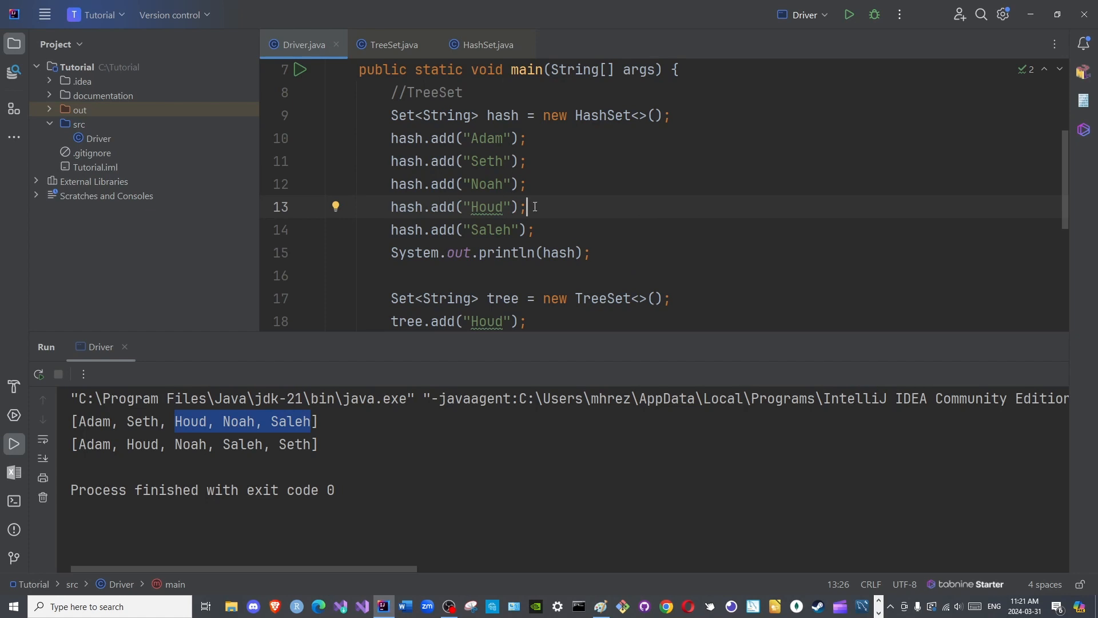
{"action": "scroll", "scroll_direction": "down", "scroll_amount": 3}
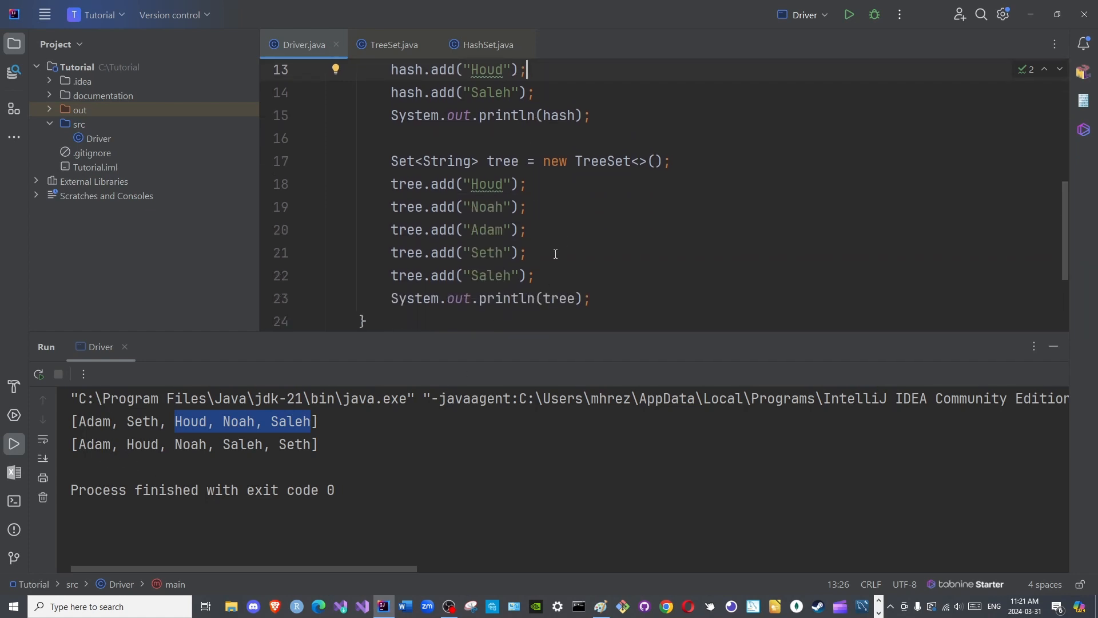
{"action": "left_click_drag", "start_coordinate": [469, 183], "coordinate": [504, 275]}
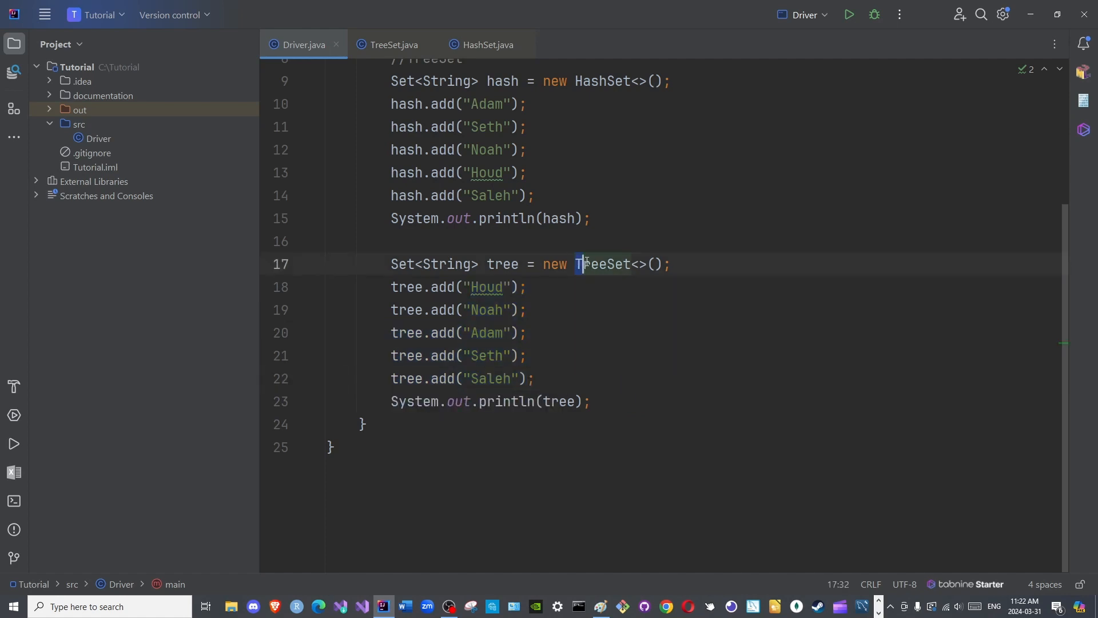
{"action": "double_click", "coordinate": [603, 264]}
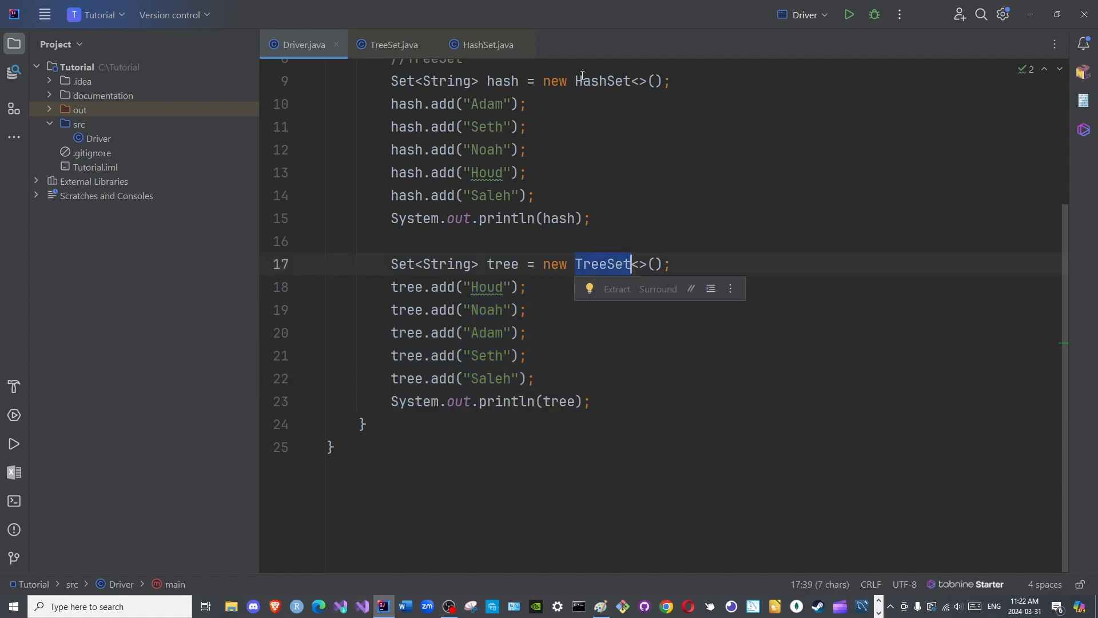